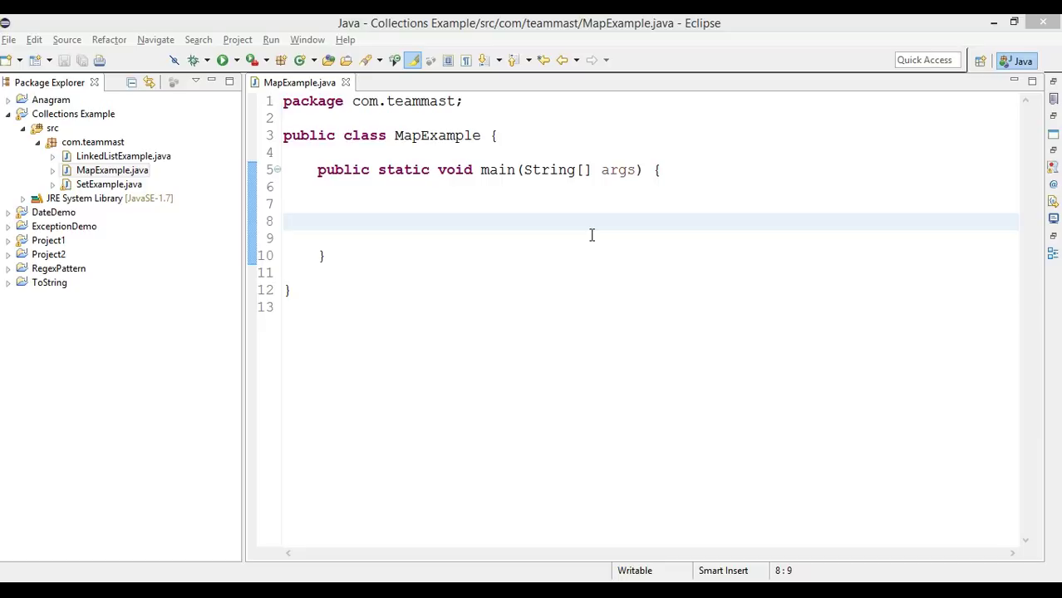
pyautogui.moveTo(260, 223)
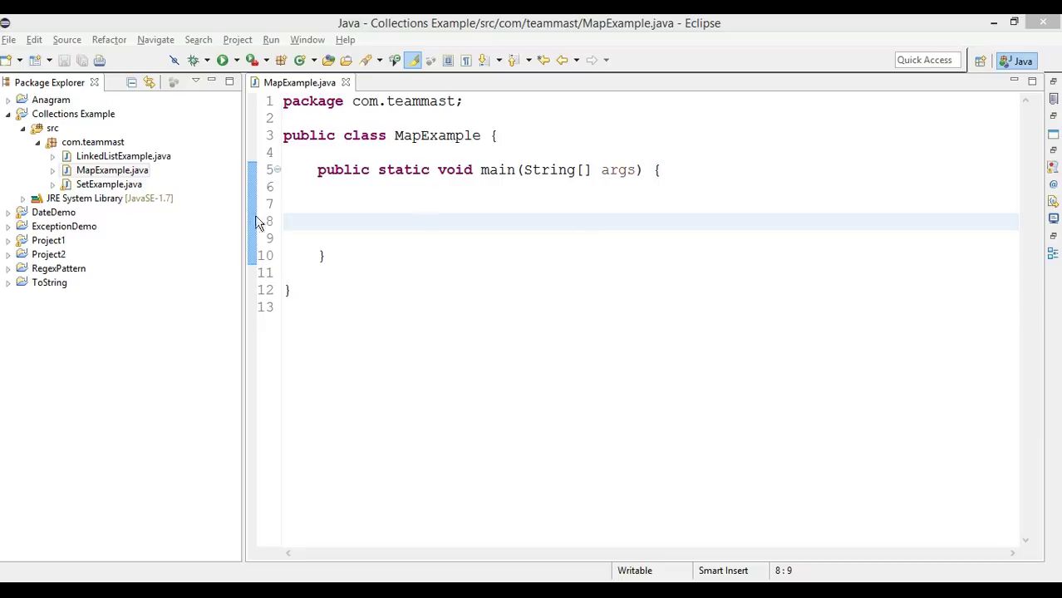
# In MapExample.java's main, declare Map<Integer, String> map = new HashMap<>(); on line 8.
pyautogui.click(112, 170)
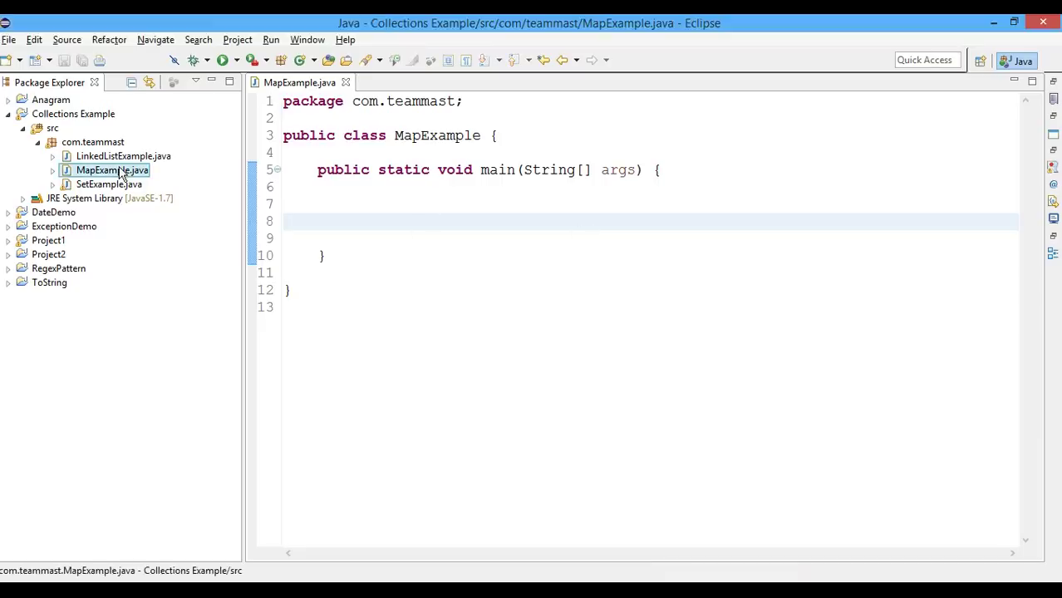
pyautogui.click(353, 221)
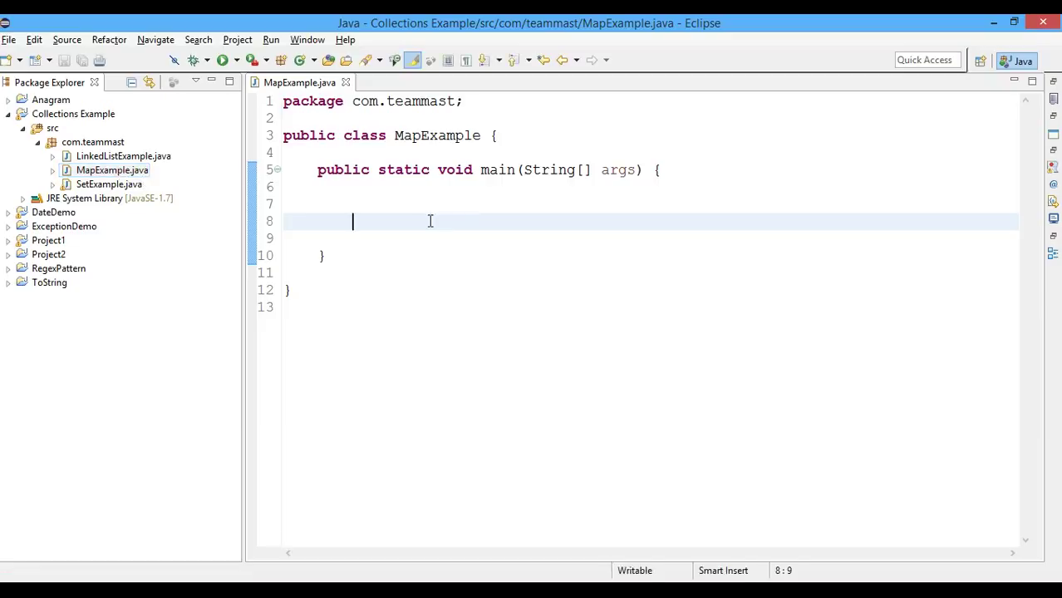
pyautogui.write('Ma')
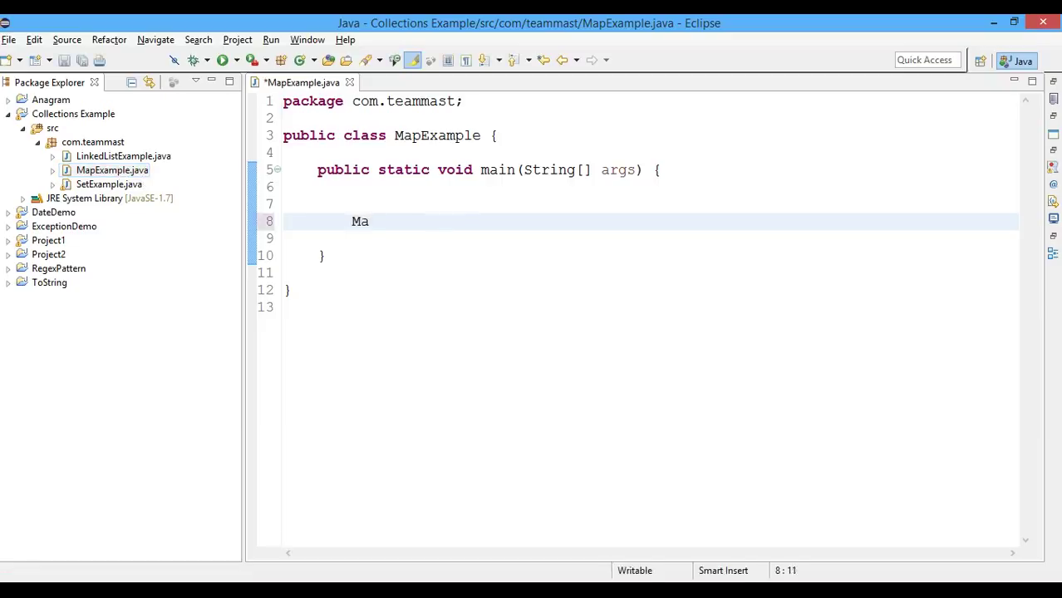
pyautogui.write('p<>')
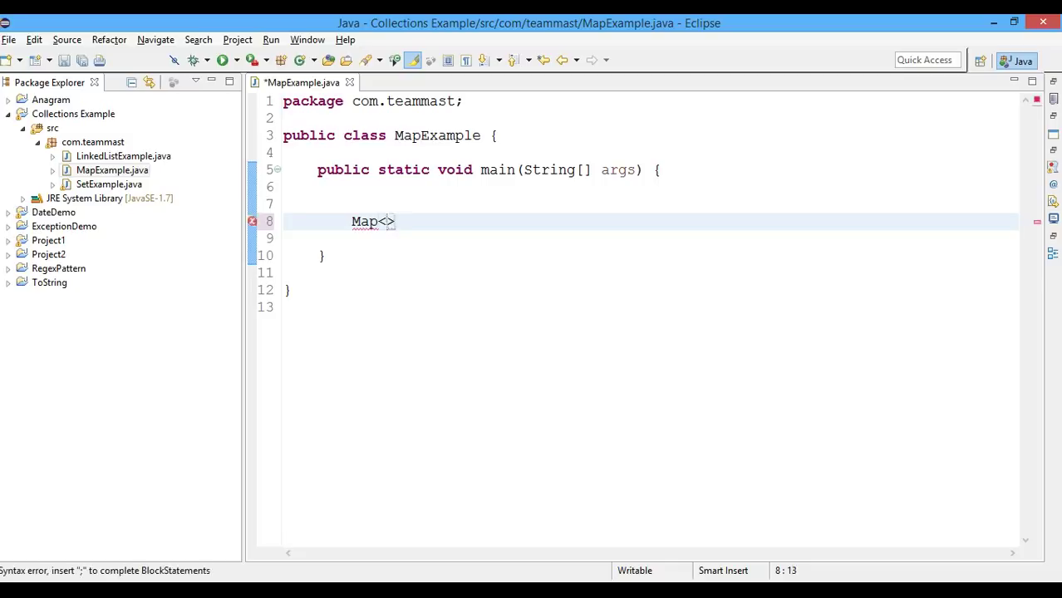
pyautogui.write('Integer')
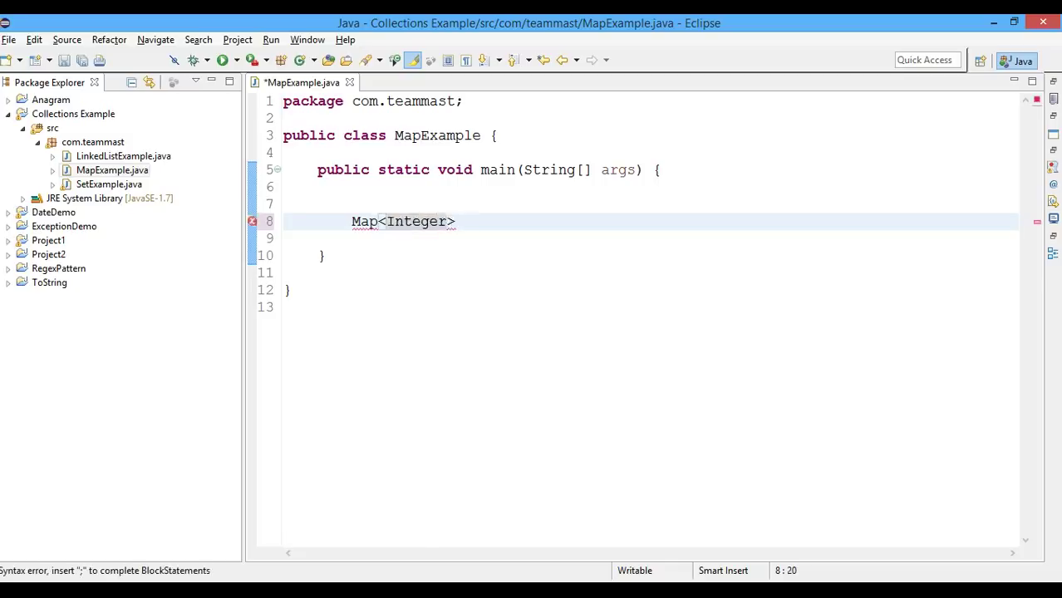
pyautogui.write(',')
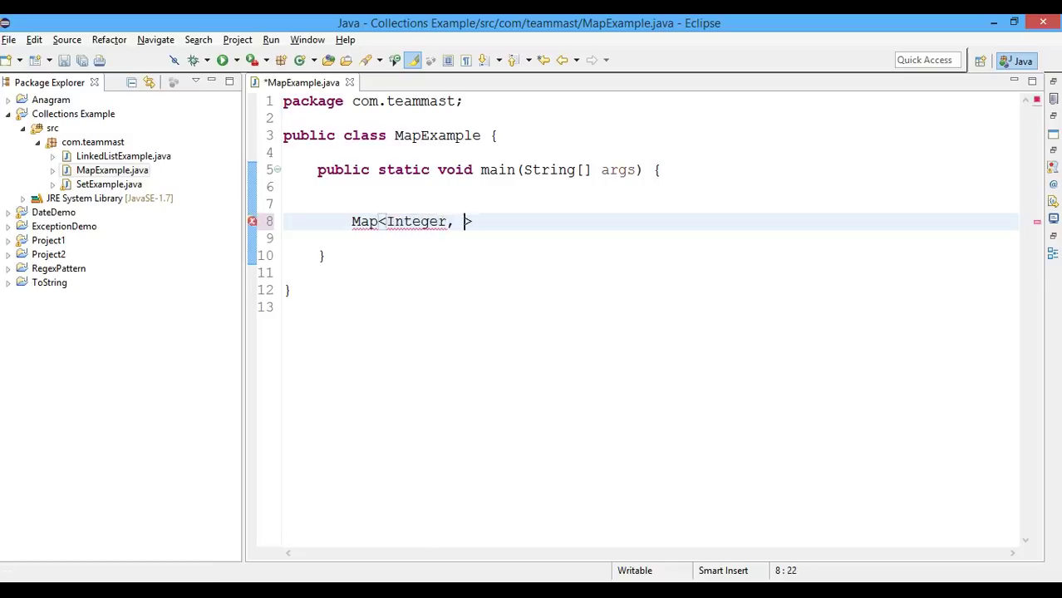
pyautogui.write('String')
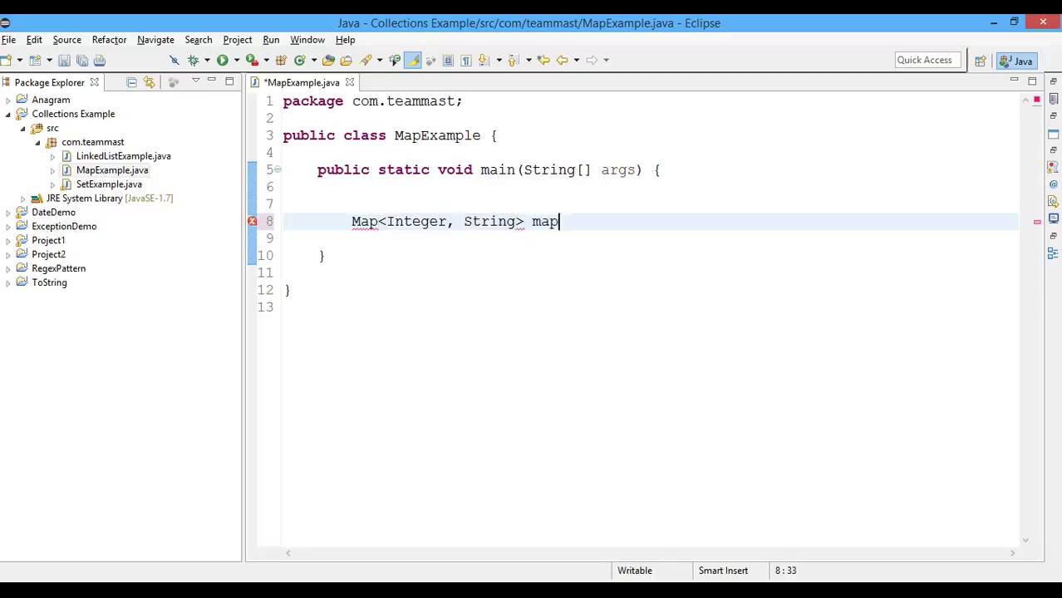
pyautogui.write('=')
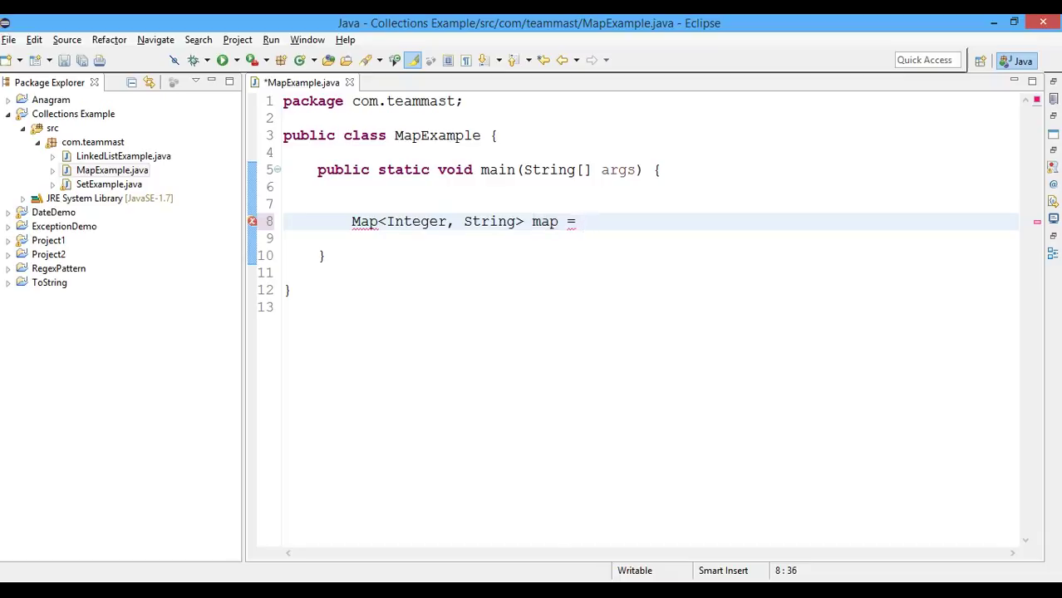
pyautogui.write('new Ha')
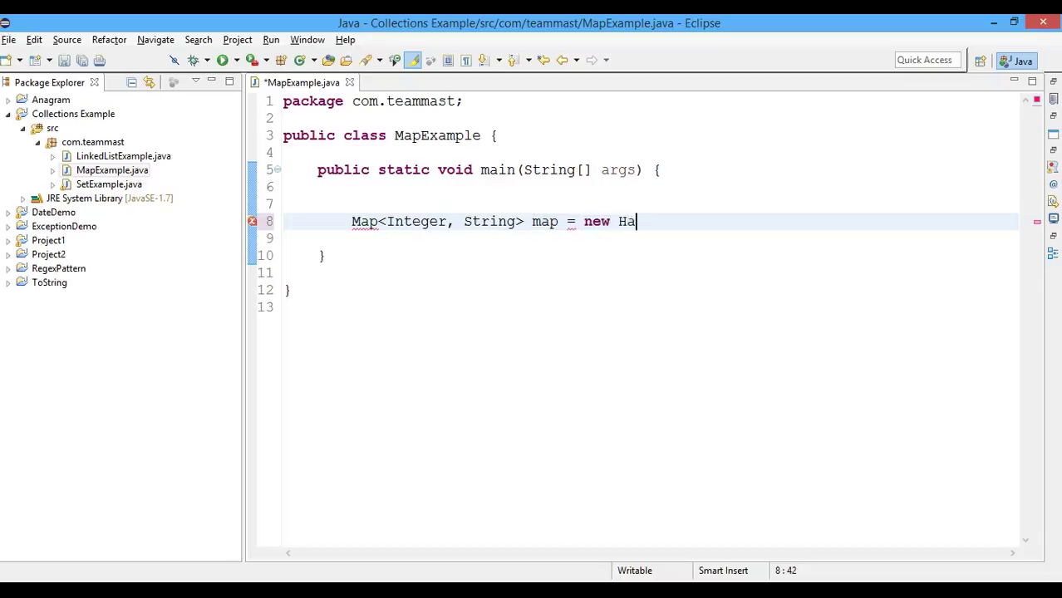
pyautogui.write('shMap<>(')
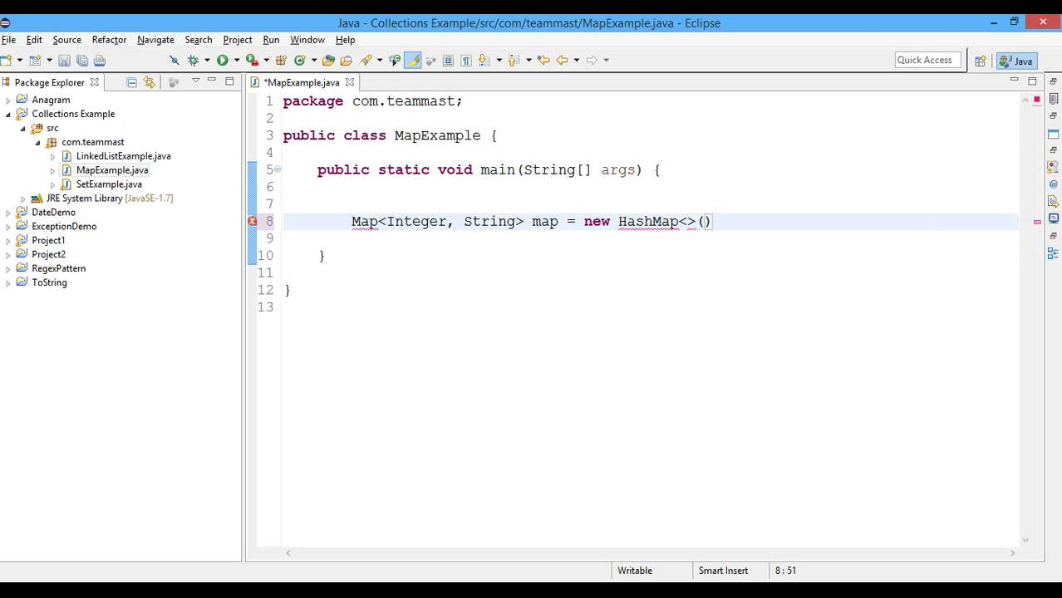
pyautogui.write(';')
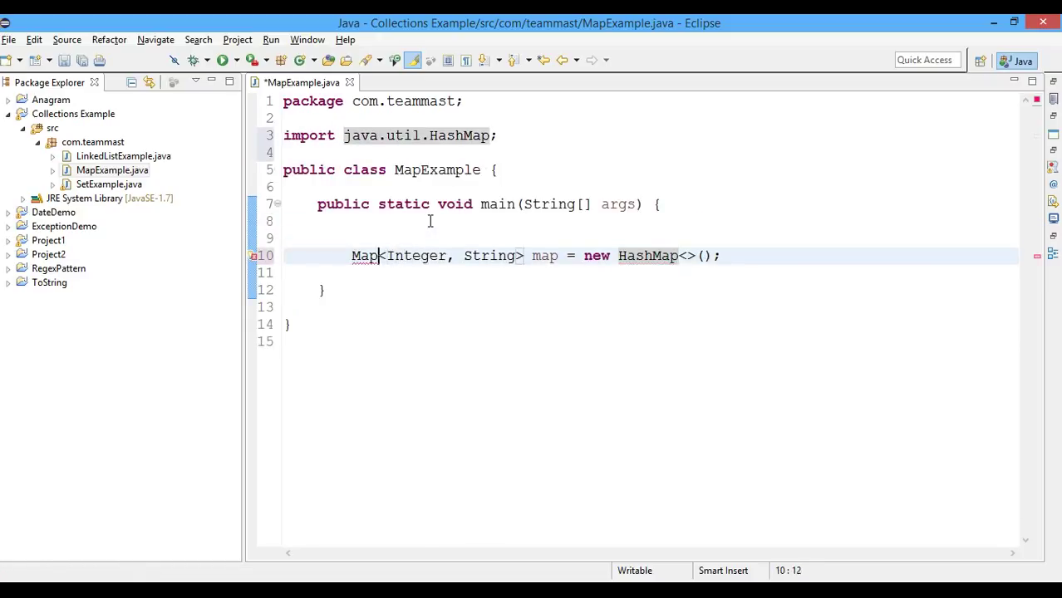
# Import java.util.Map and put 1 "one", 2 "two", 3 "three" into the map.
pyautogui.write('import java.util.Map;')
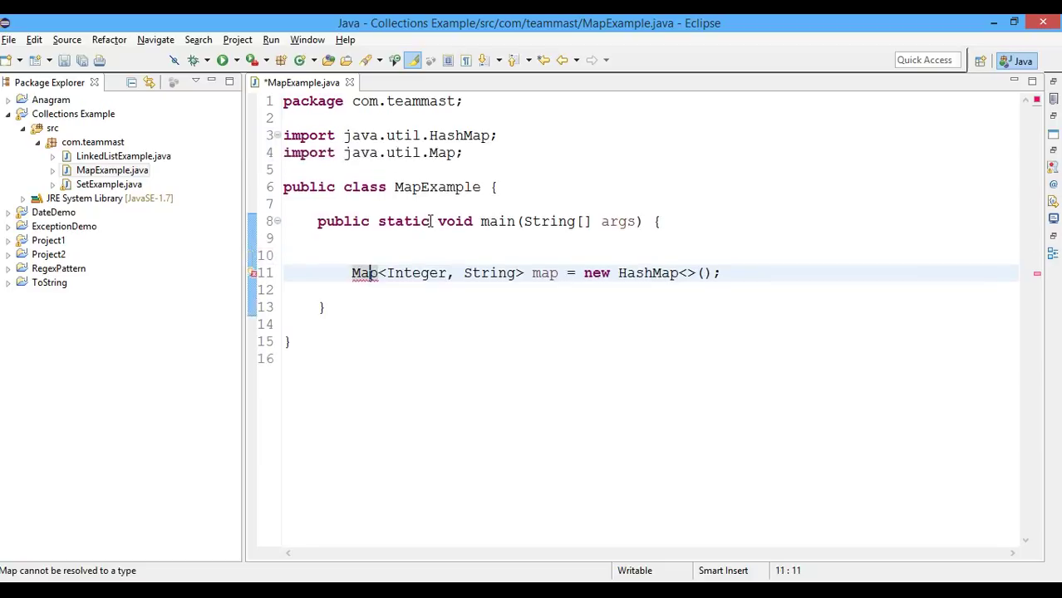
pyautogui.press('enter')
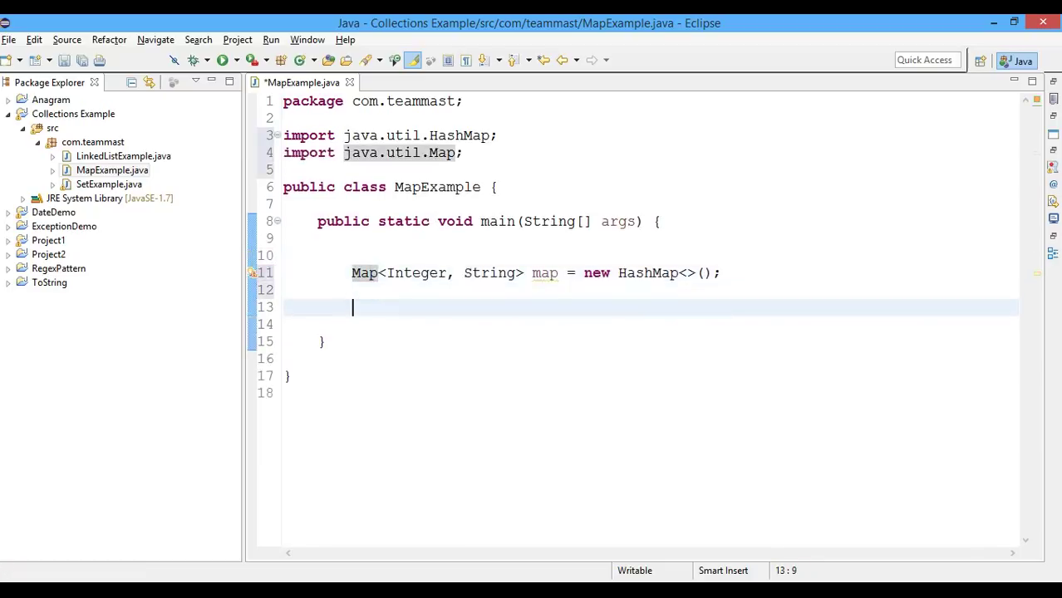
pyautogui.write('map.pu')
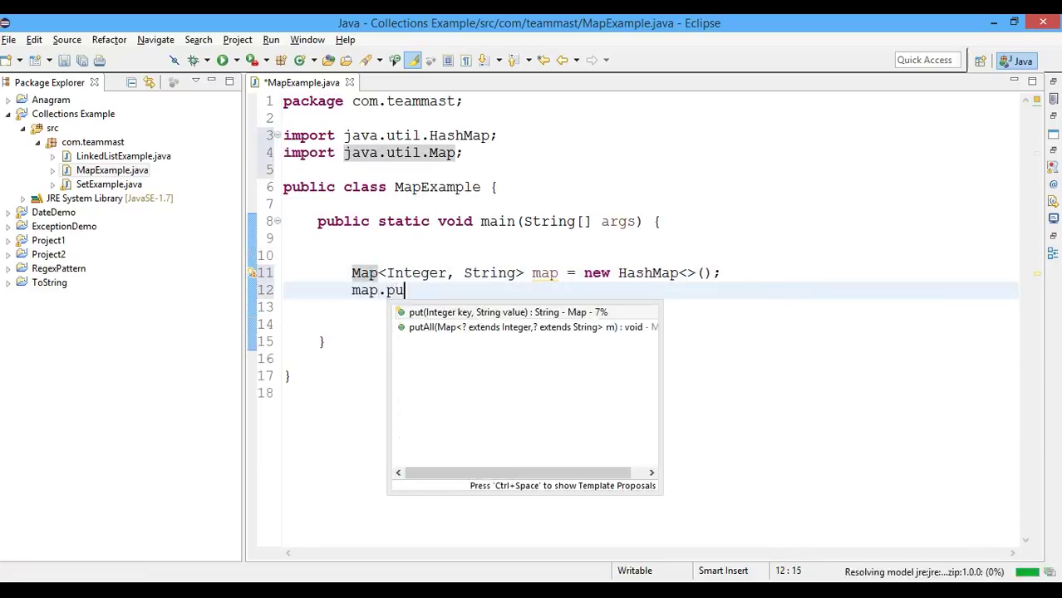
pyautogui.click(508, 312)
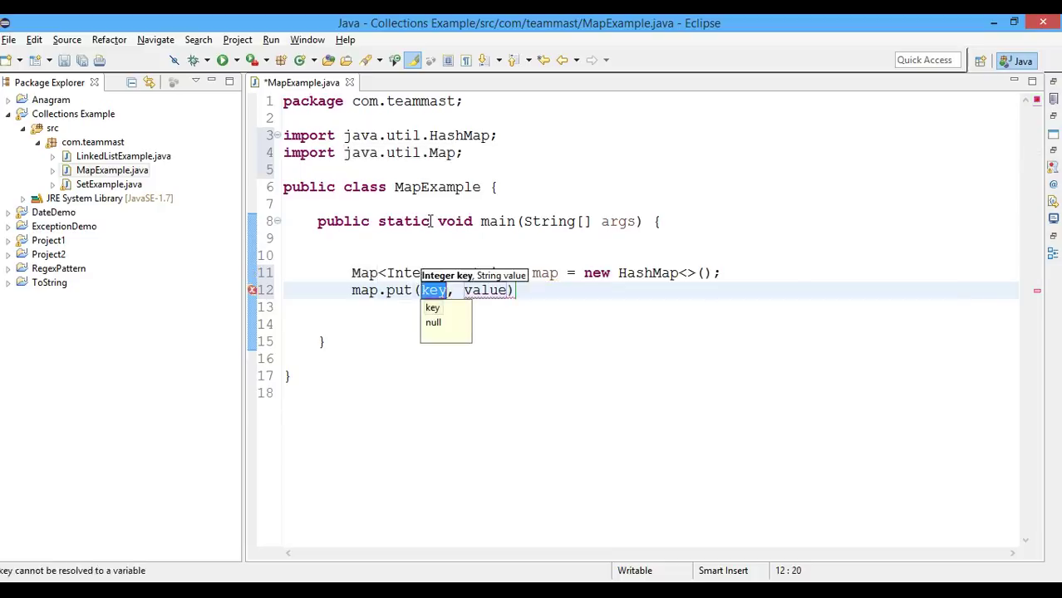
pyautogui.write('1')
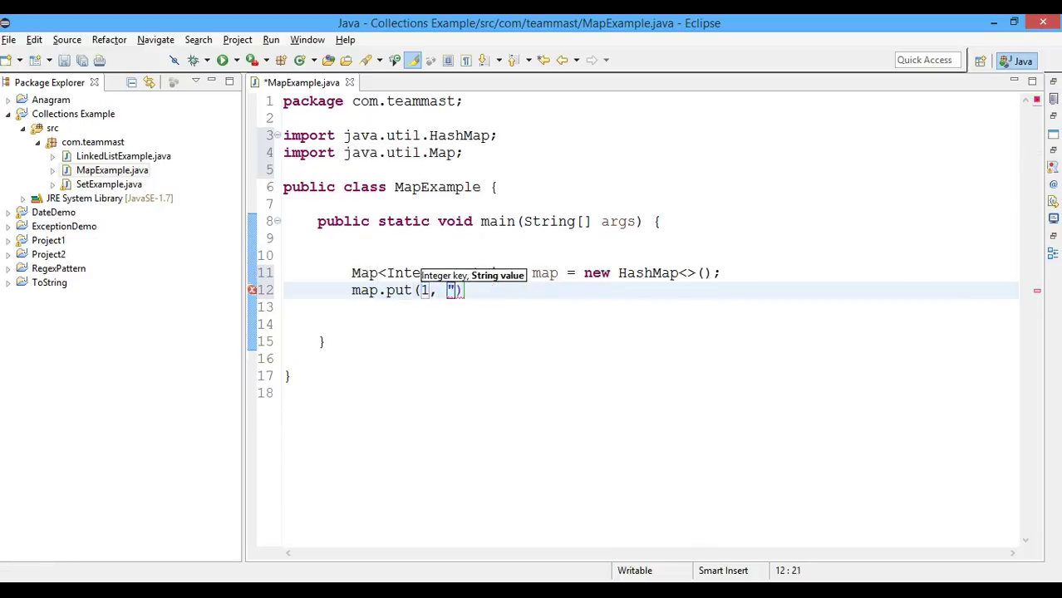
pyautogui.write('one')
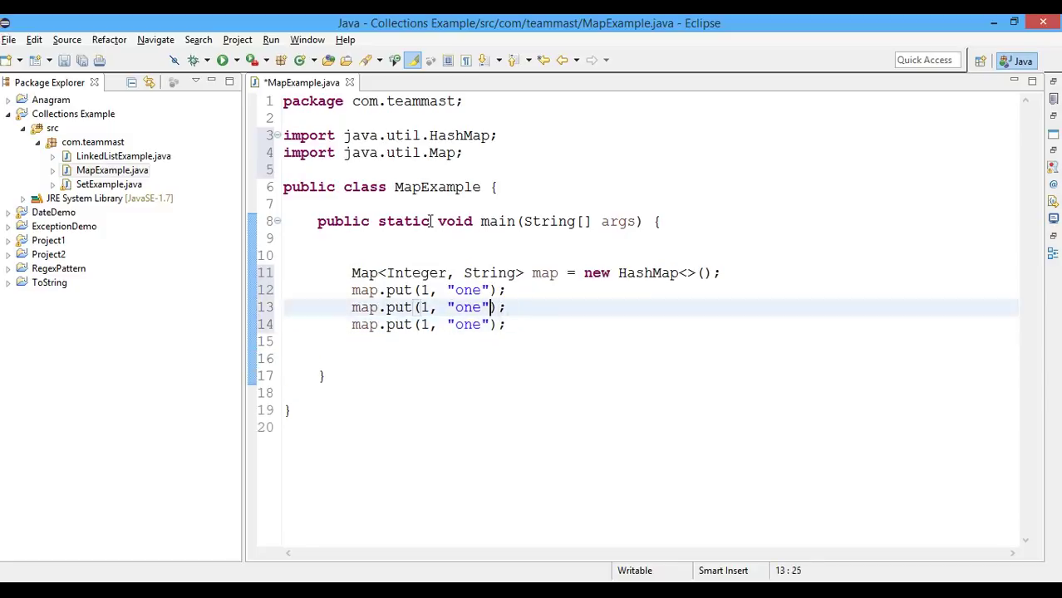
pyautogui.write('tw')
pyautogui.click(651, 324)
pyautogui.write('th')
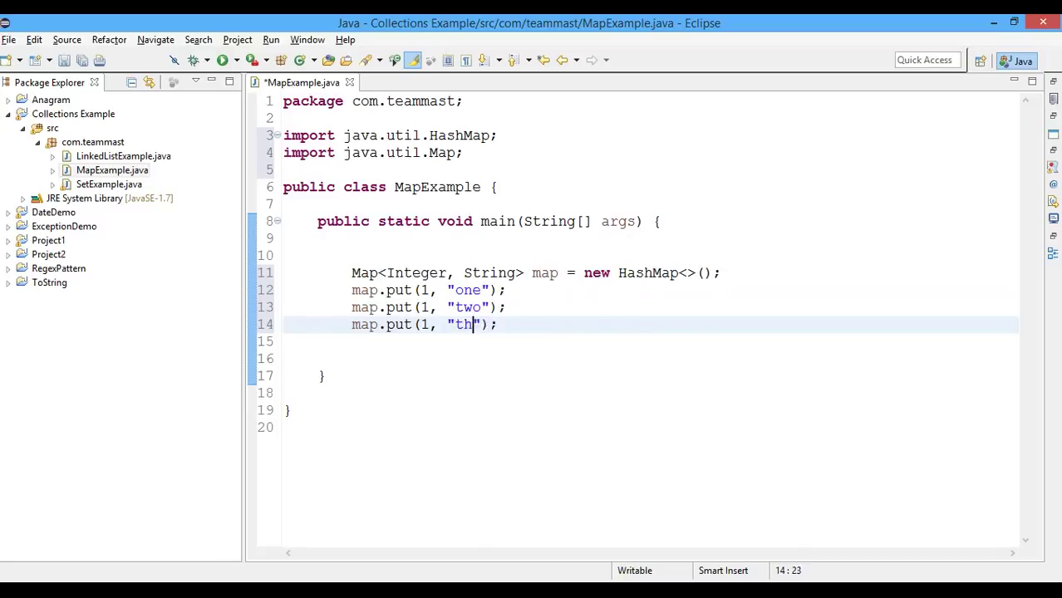
pyautogui.write('ree')
pyautogui.click(429, 307)
pyautogui.write('2')
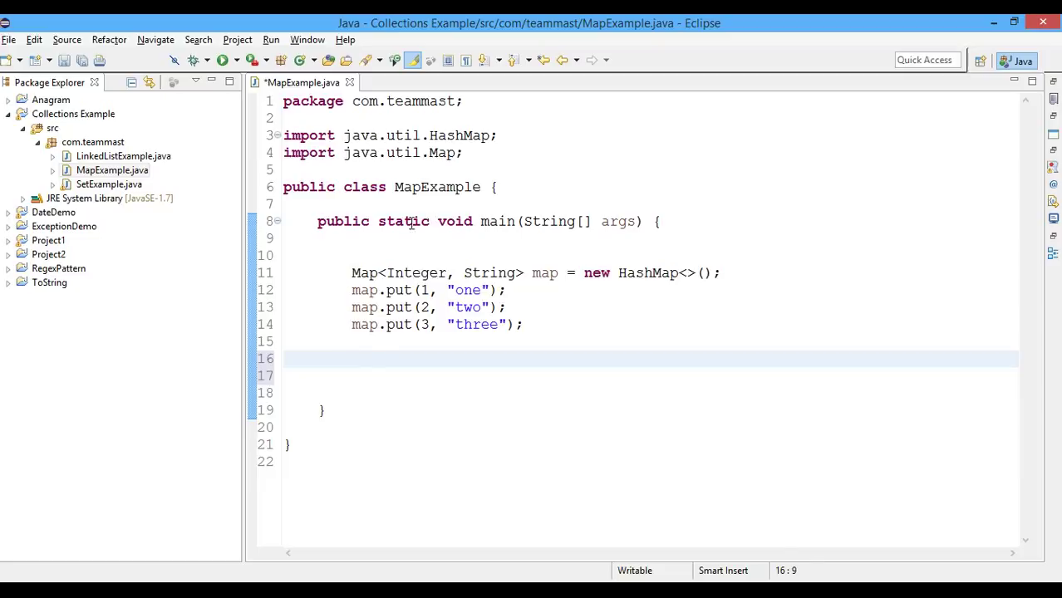
# Add the comment '// Iterate over the map and print it'.
pyautogui.write('// Itera')
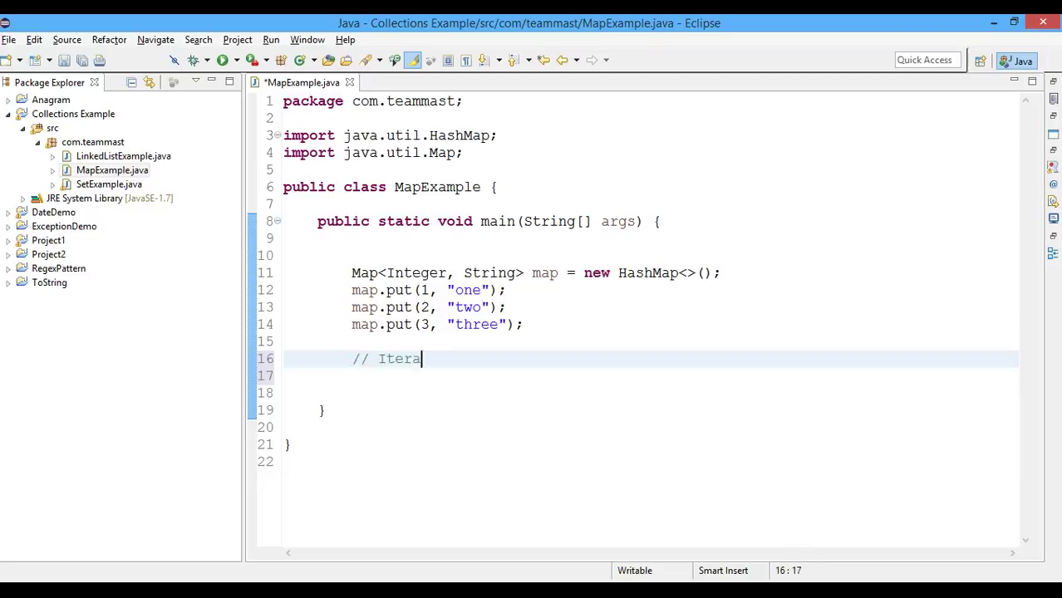
pyautogui.write('te over the')
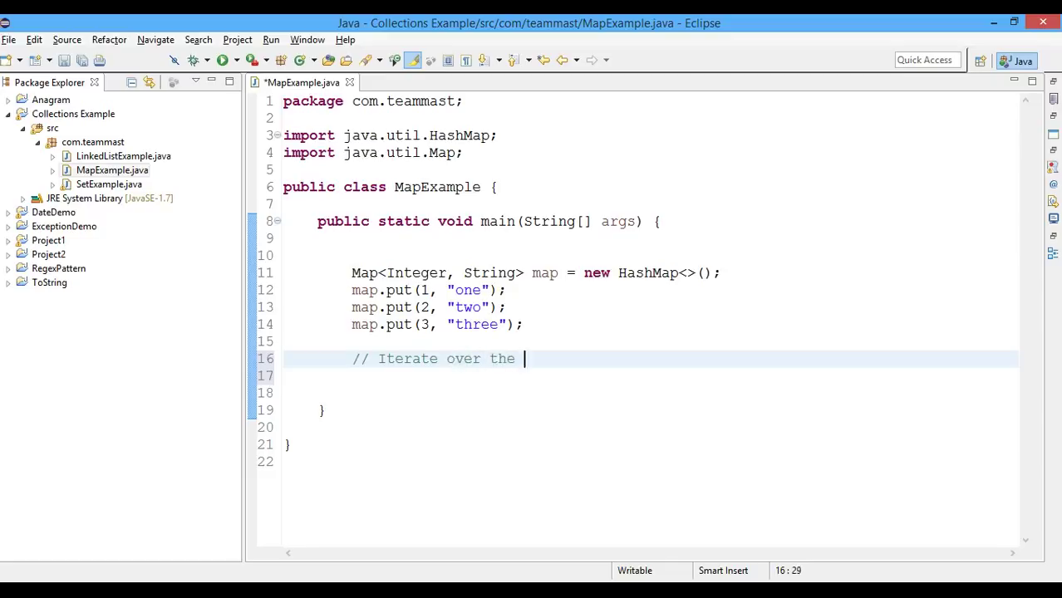
pyautogui.write('map and p')
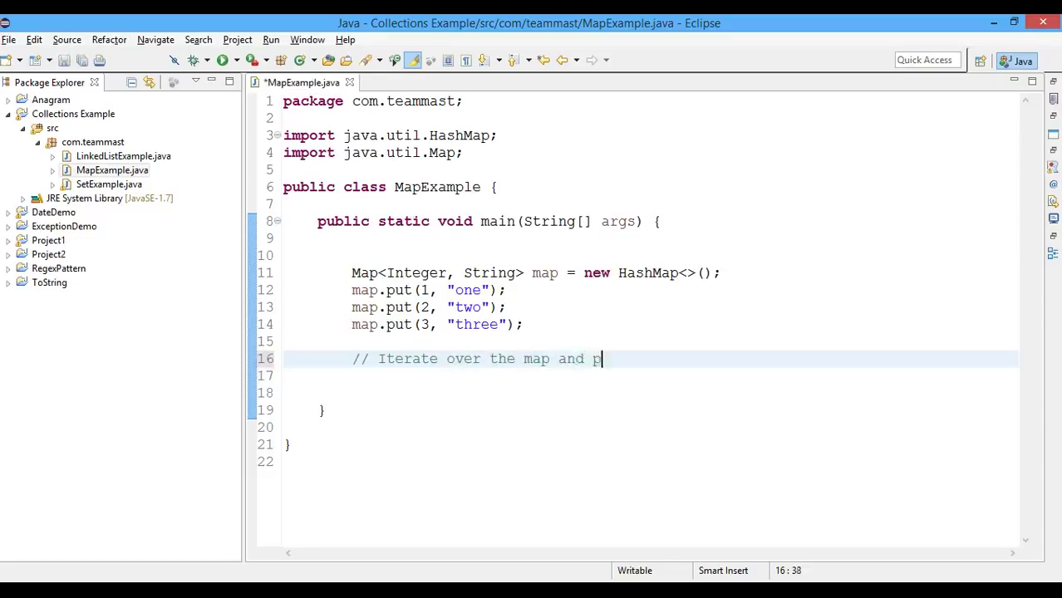
pyautogui.write('rint it')
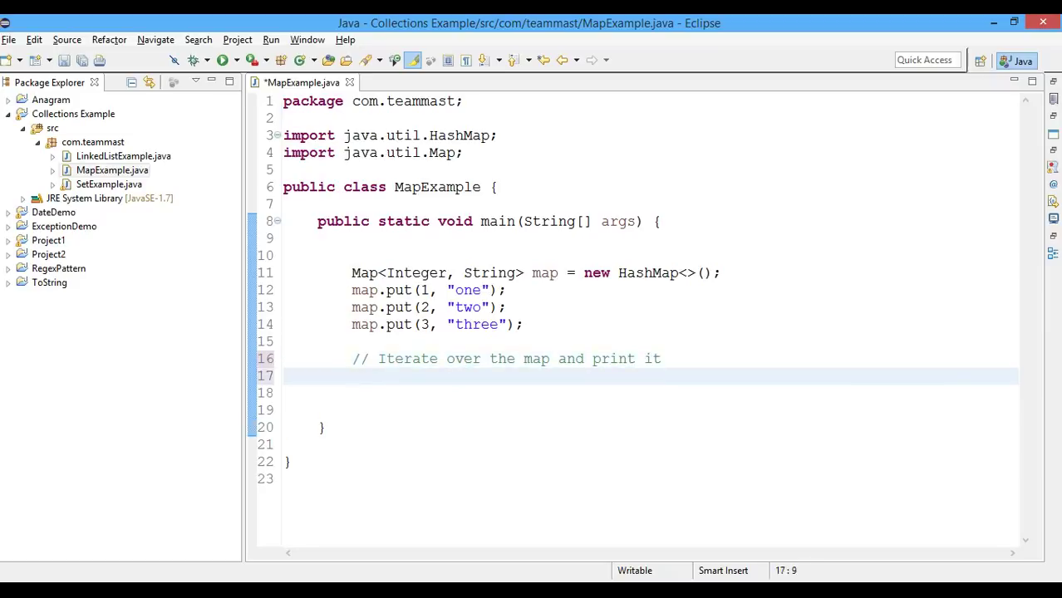
# Add System.out.println("Key\tValue") to print the header line.
pyautogui.write('Sy')
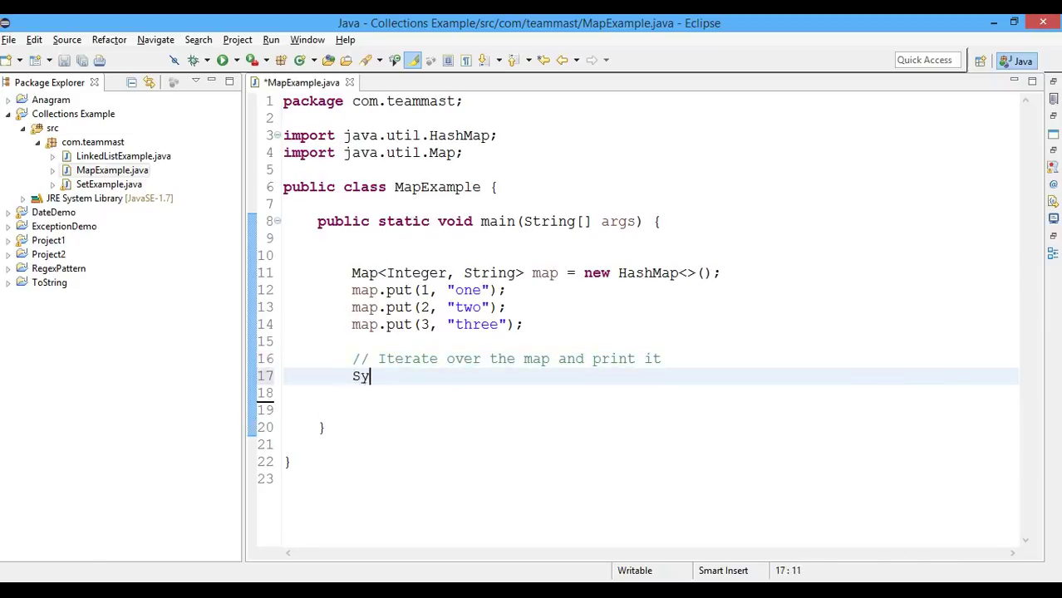
pyautogui.write('out.println();')
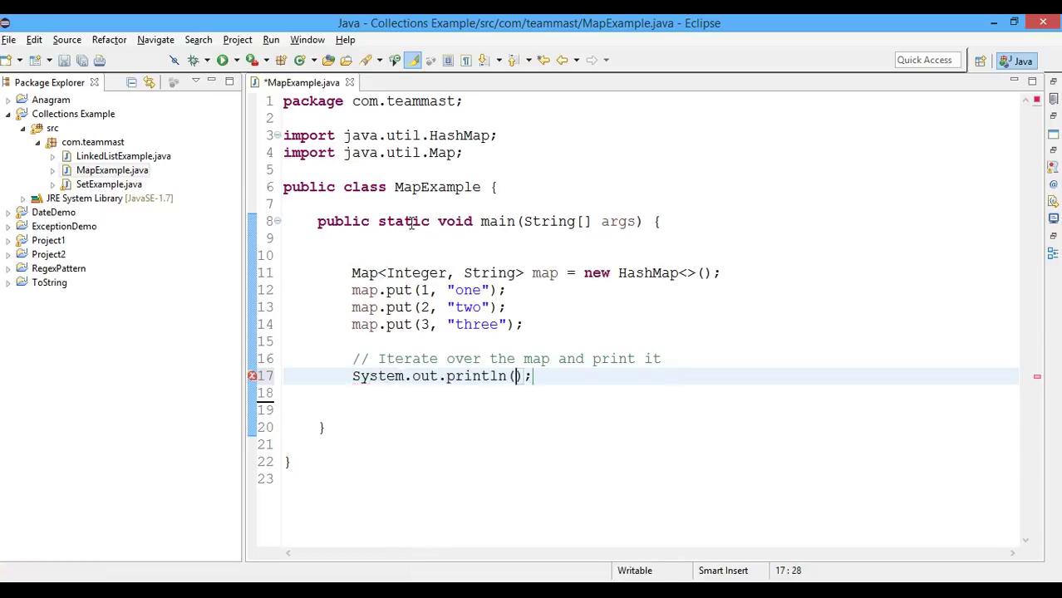
pyautogui.write('"Key"')
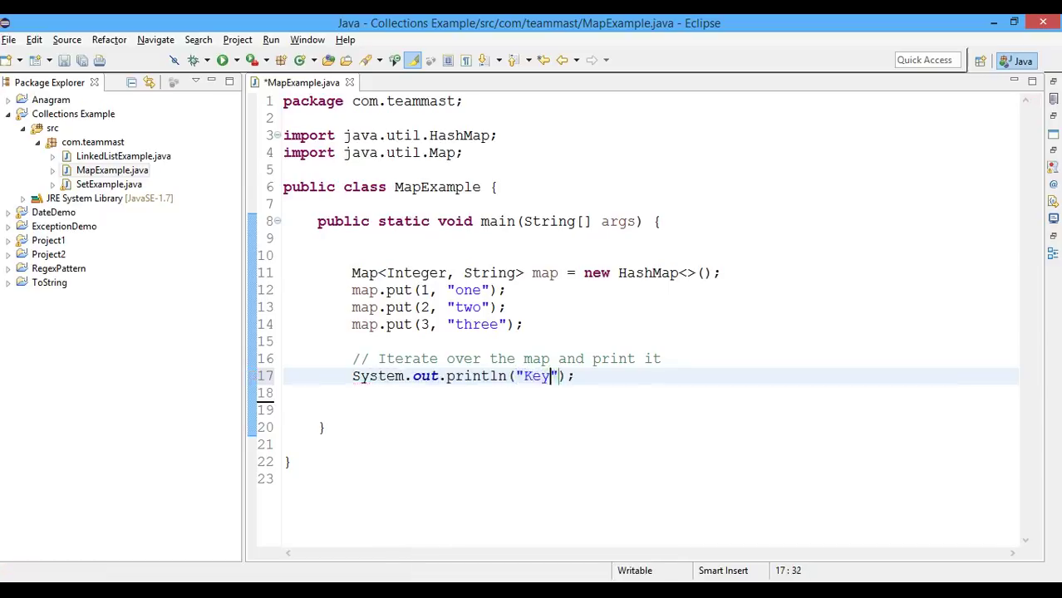
pyautogui.write('\\t')
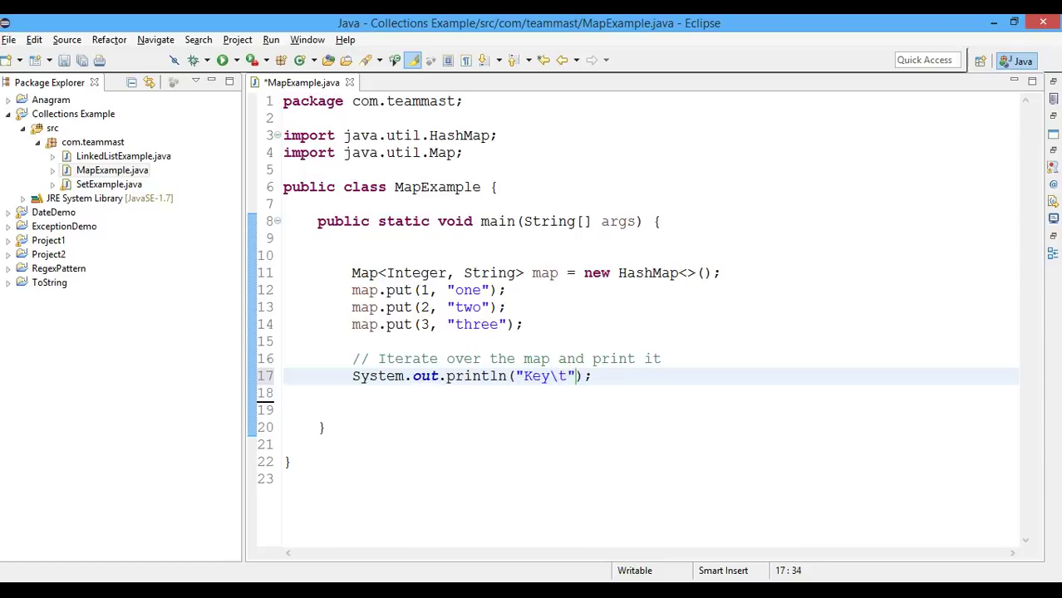
pyautogui.write('Value')
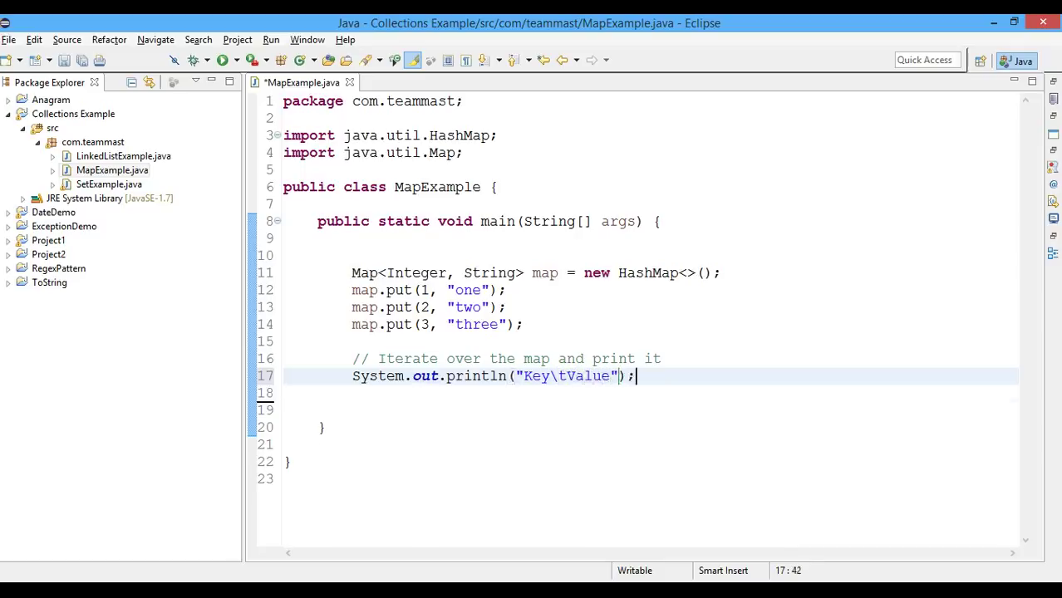
pyautogui.write('Iterator iterator =')
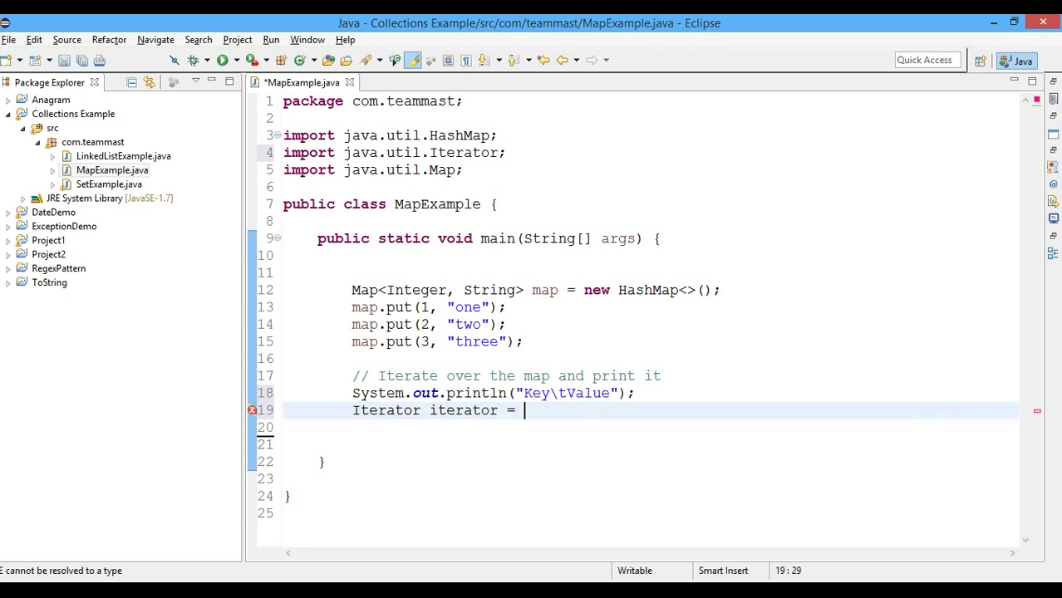
# Assign Iterator iterator = map.keySet().iterator() and write while(iterator.hasNext()).
pyautogui.write('map.keySet(')
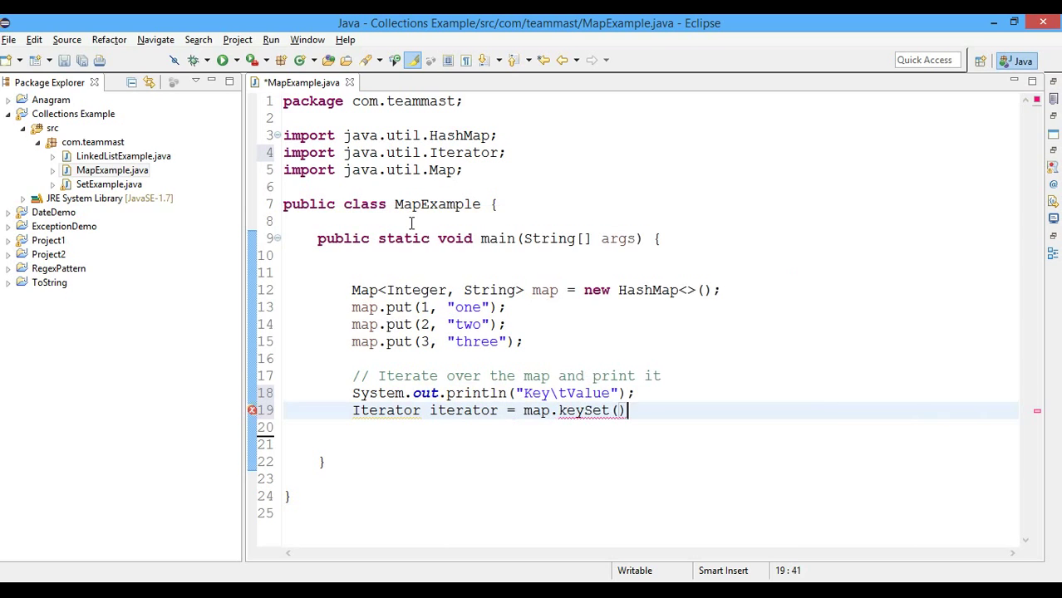
pyautogui.write('.iterator();')
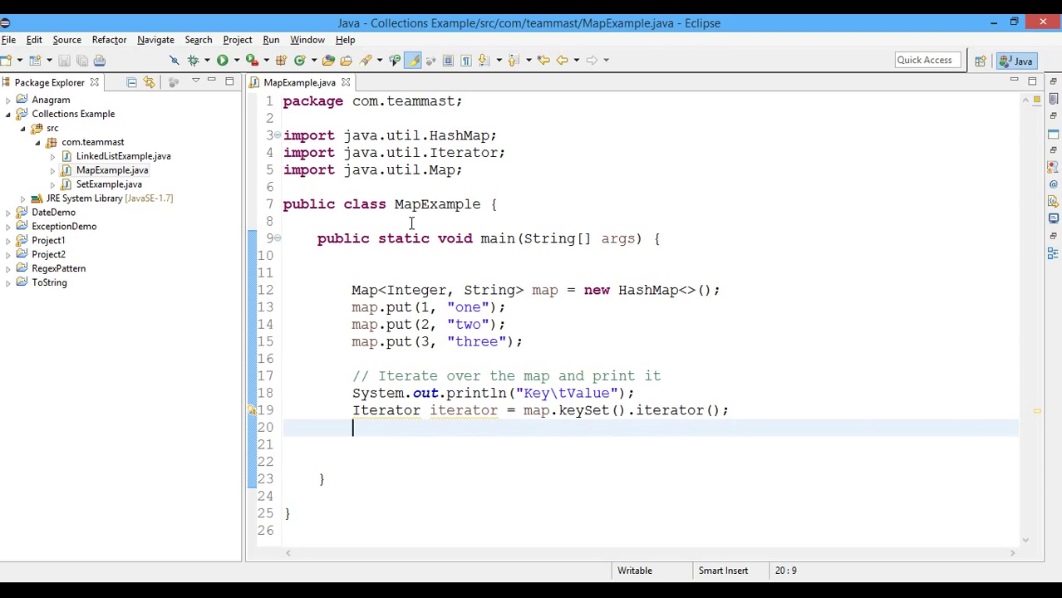
pyautogui.write('while')
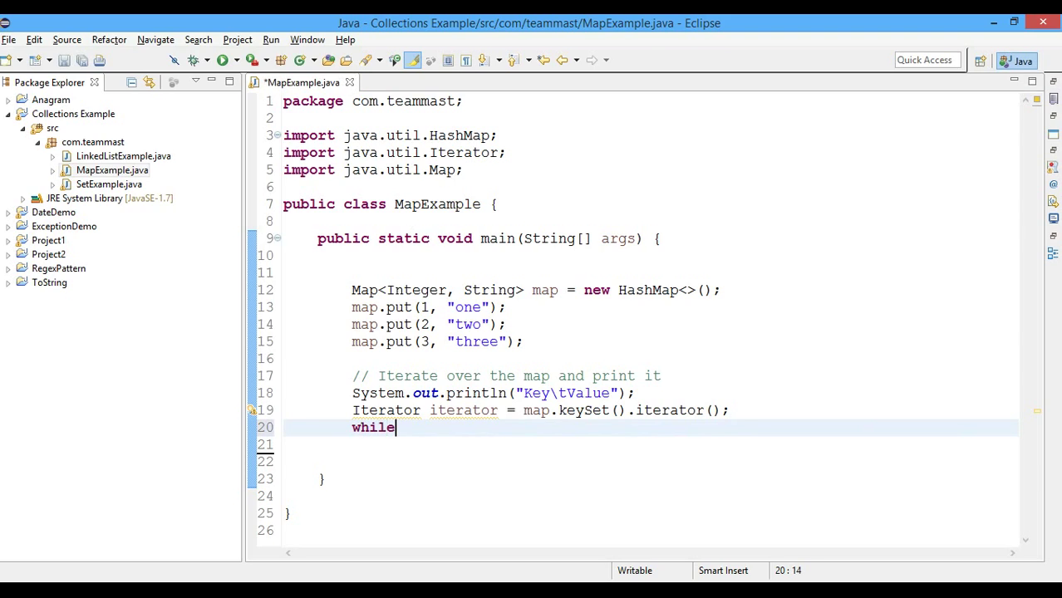
pyautogui.write('(iterator')
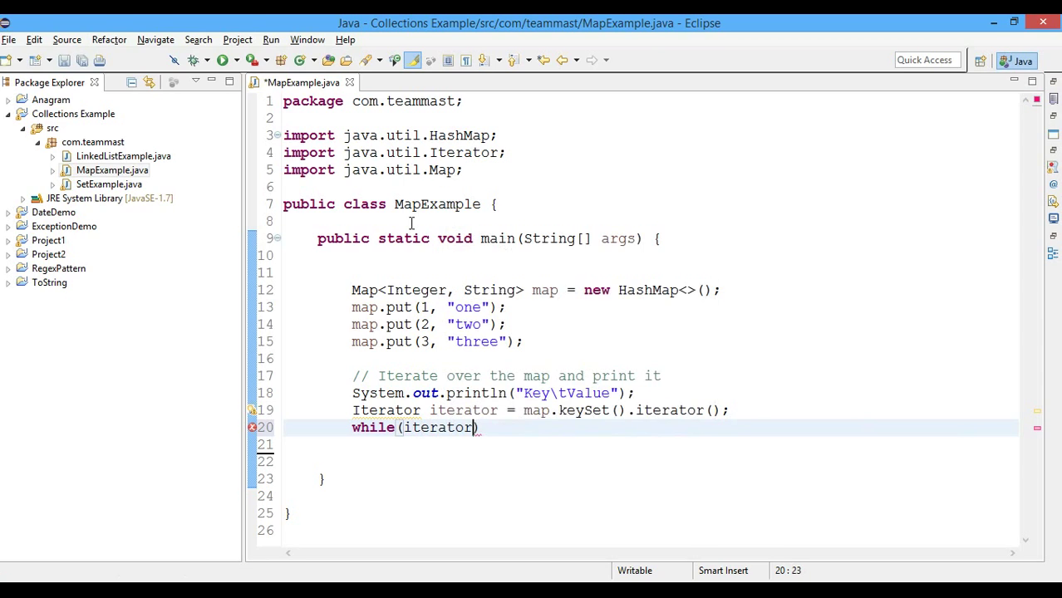
pyautogui.write('.hasNext())')
pyautogui.click(651, 444)
pyautogui.write('{')
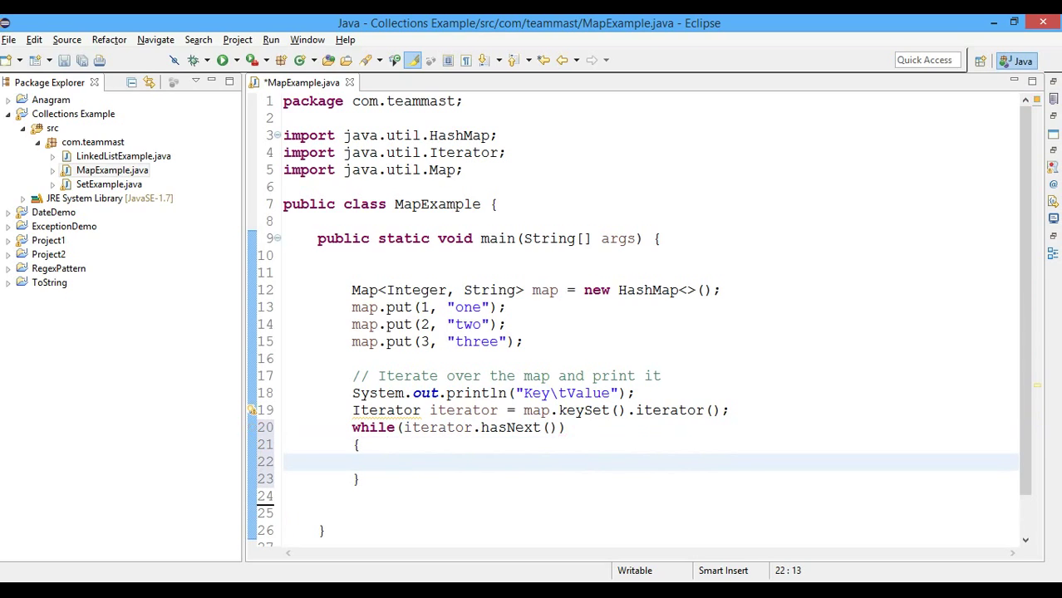
# In the loop body, read each key with Integer key = (Integer)iterator.next().
pyautogui.write('Strin')
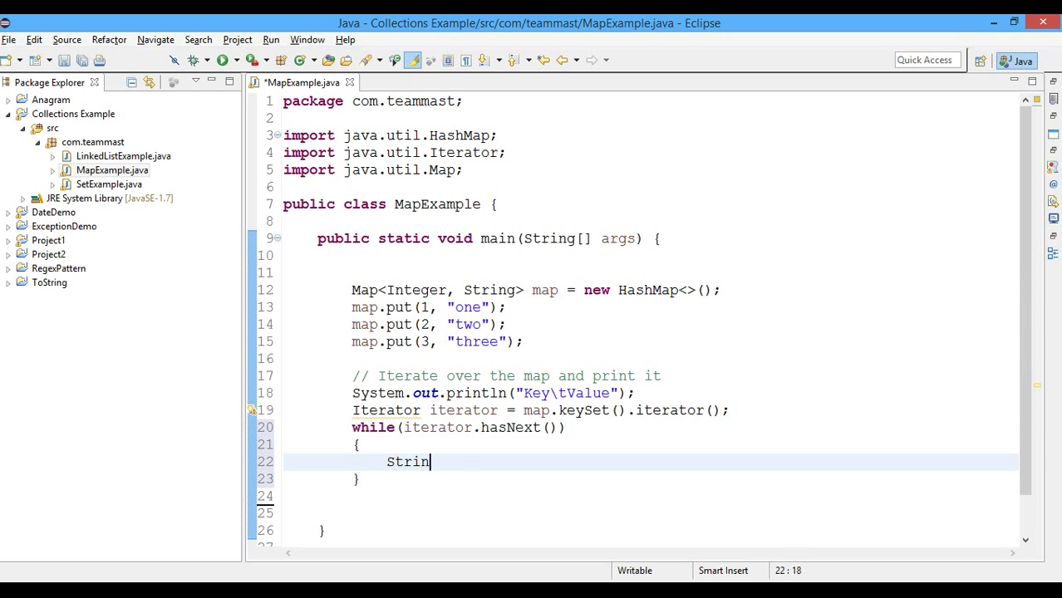
pyautogui.write('g key =')
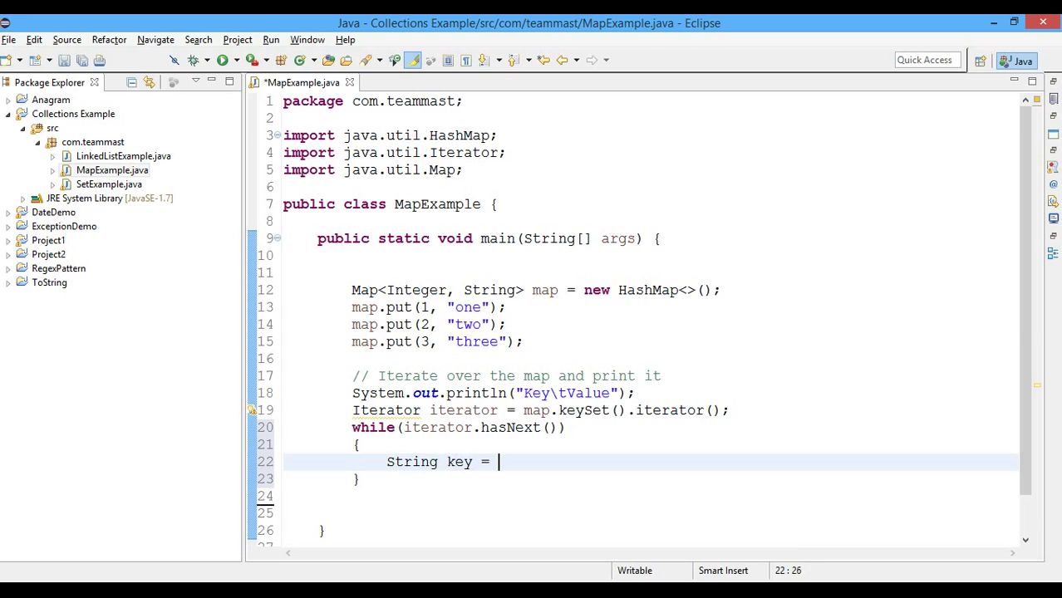
pyautogui.write('iterator')
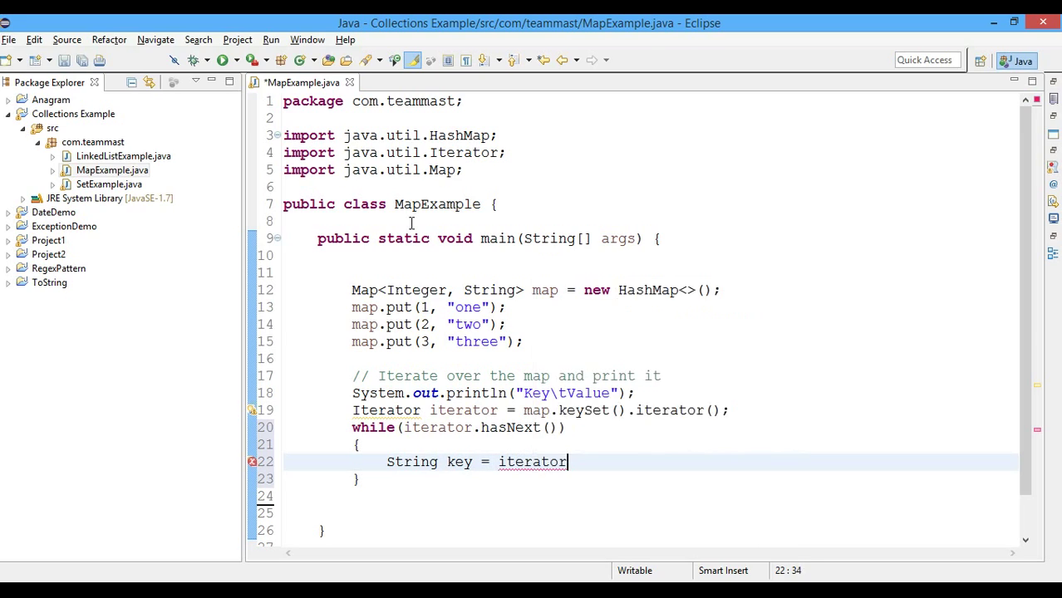
pyautogui.write('.next();')
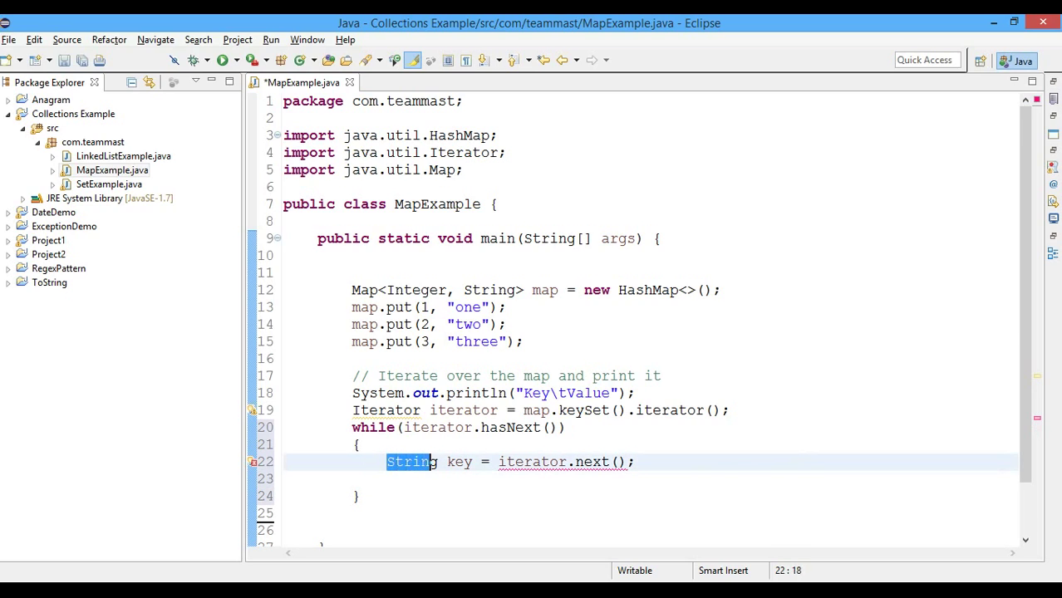
pyautogui.write('Integer')
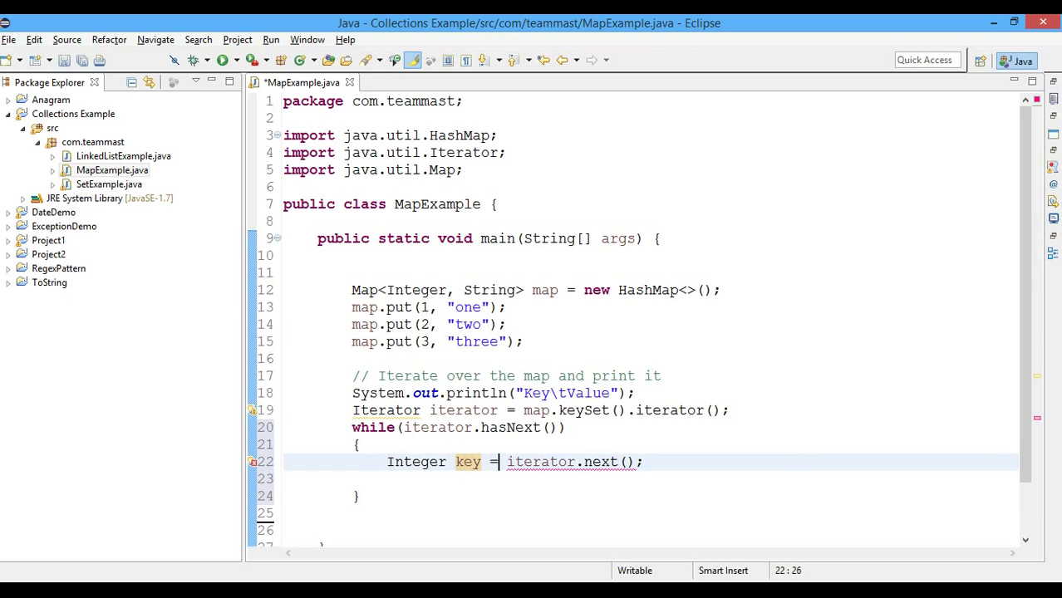
pyautogui.write('(Integer')
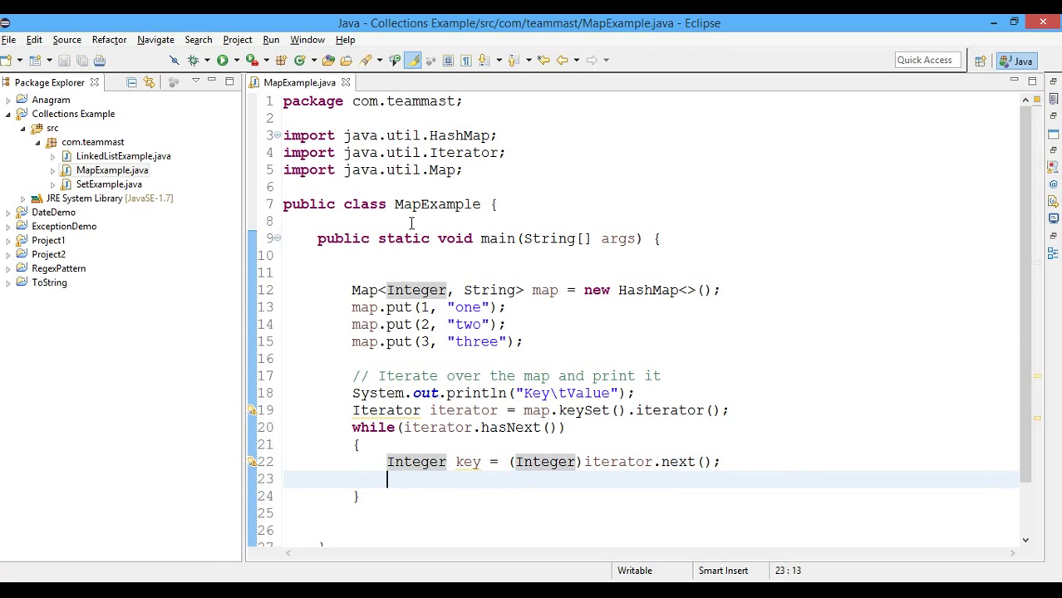
# Fetch each value with String value = map.get(key).
pyautogui.write('String')
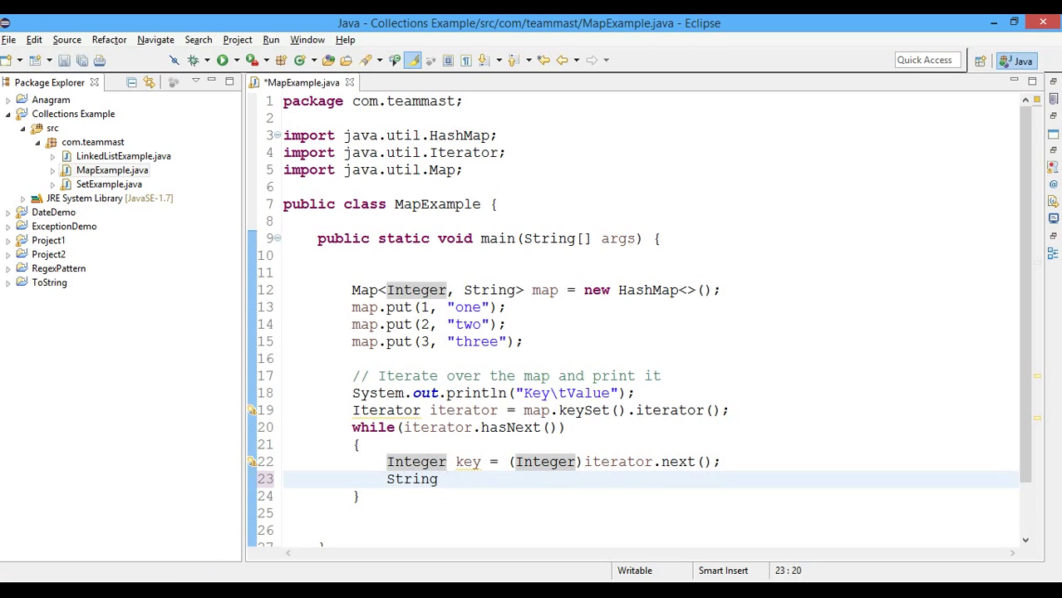
pyautogui.write('value =')
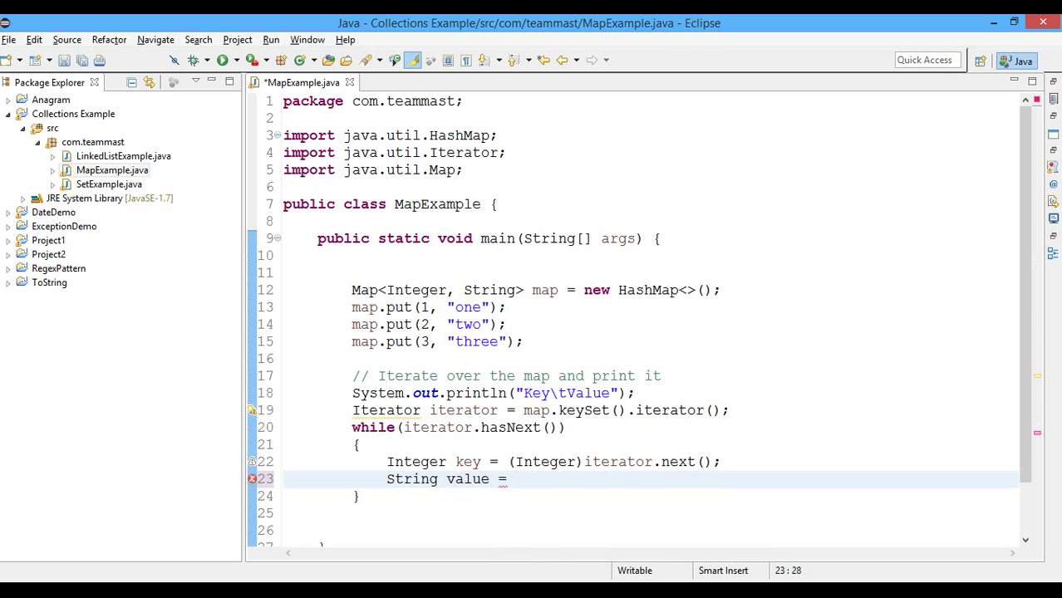
pyautogui.write('map')
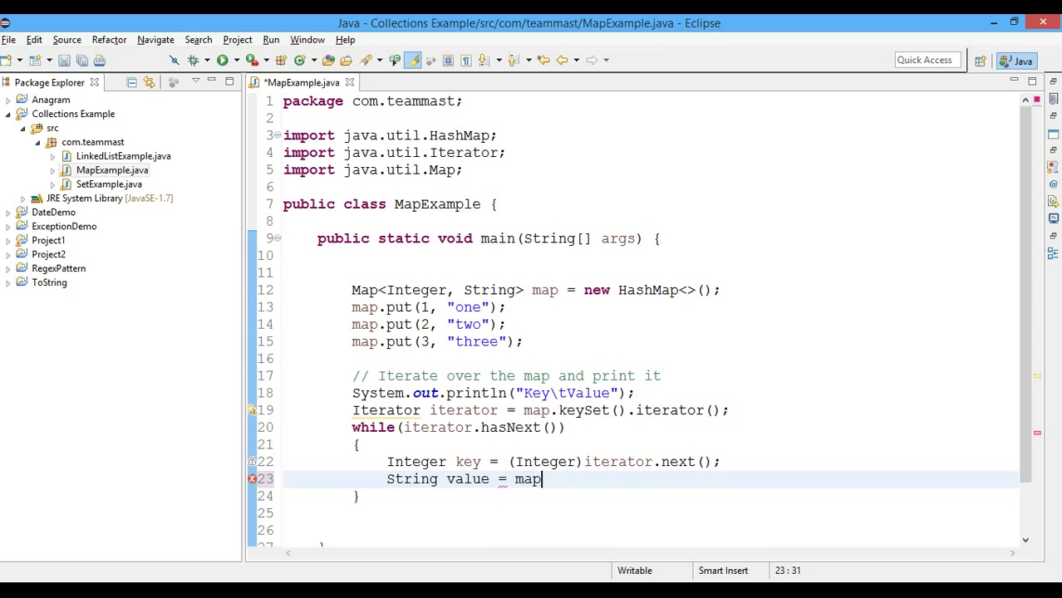
pyautogui.write('.get(key')
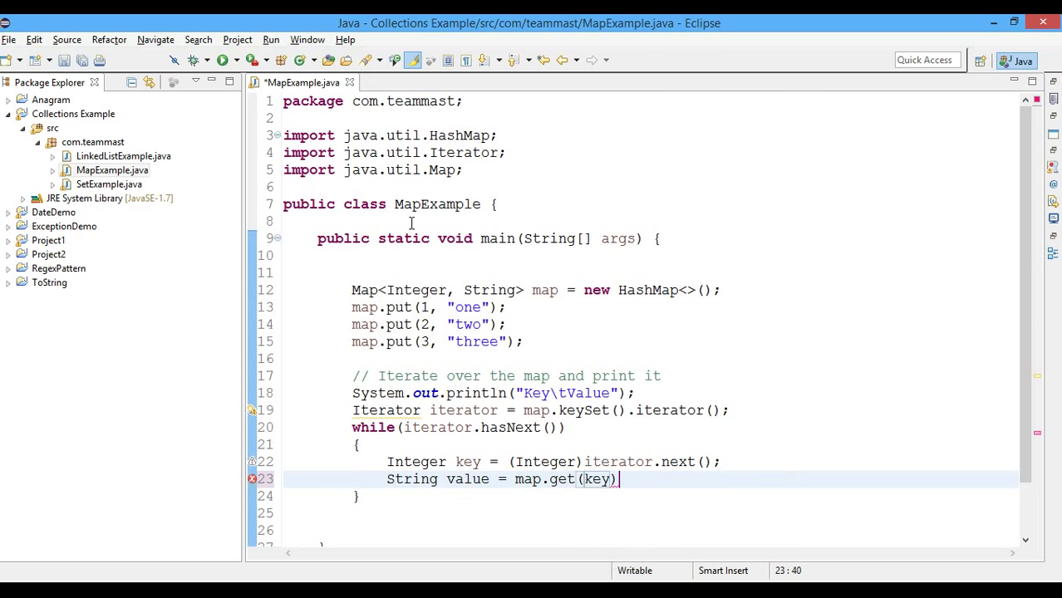
pyautogui.write(';')
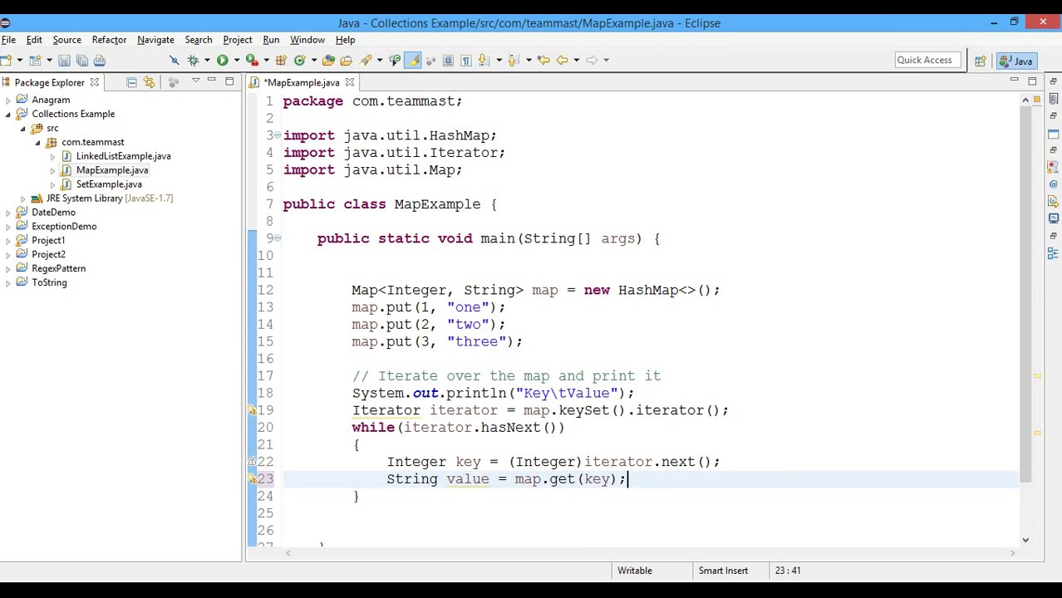
# Print the key and value separated by a tab, then save the file.
pyautogui.write('S')
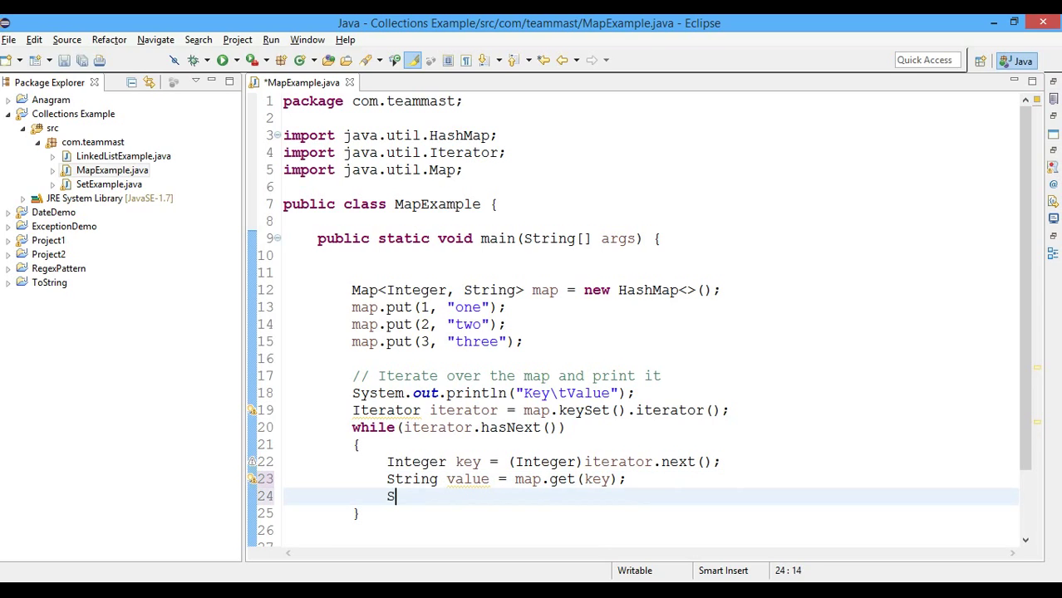
pyautogui.write('ystem.out.println();')
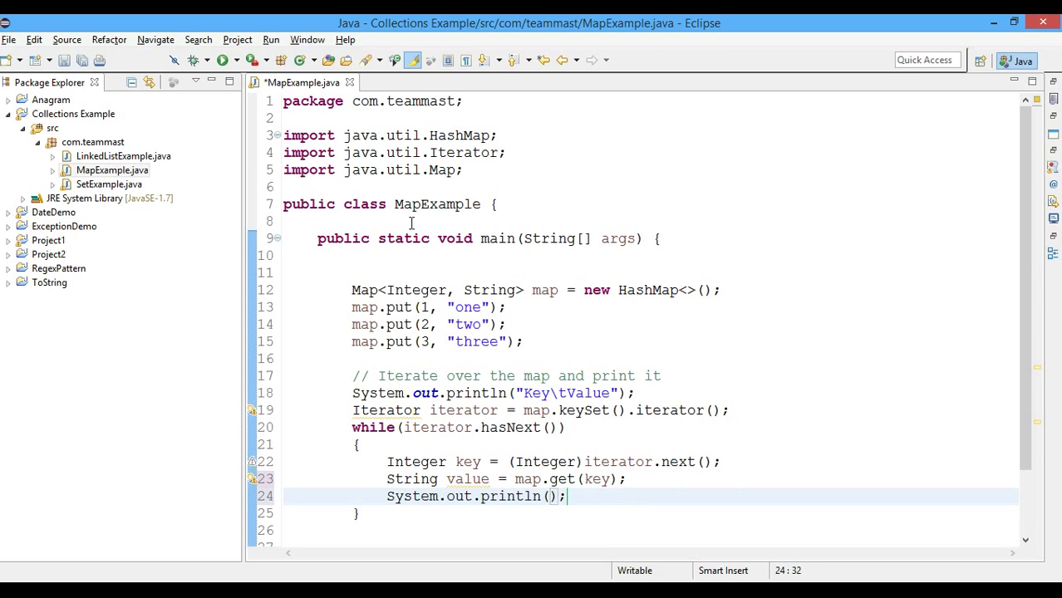
pyautogui.write('key + "\\t" + value')
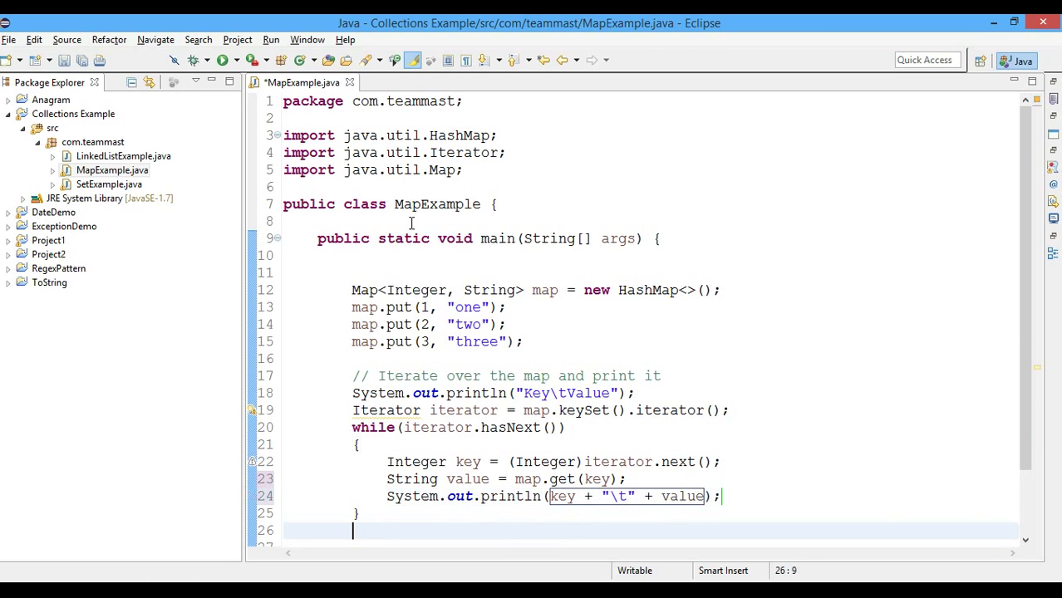
pyautogui.press('ctrl+s')
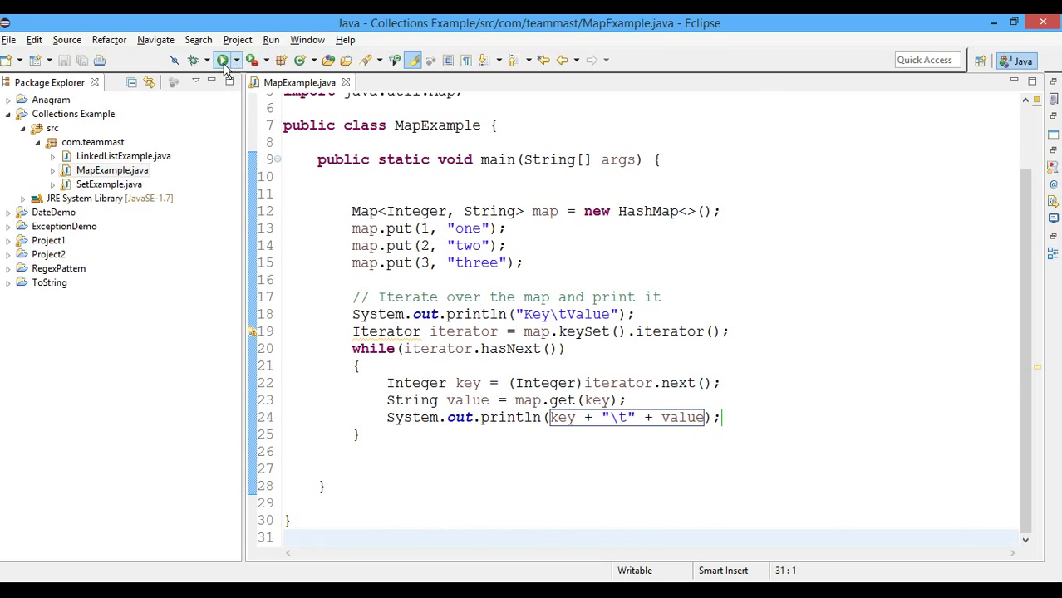
# Run MapExample and check the Console lists 1 one, 2 two, 3 three.
pyautogui.click(223, 60)
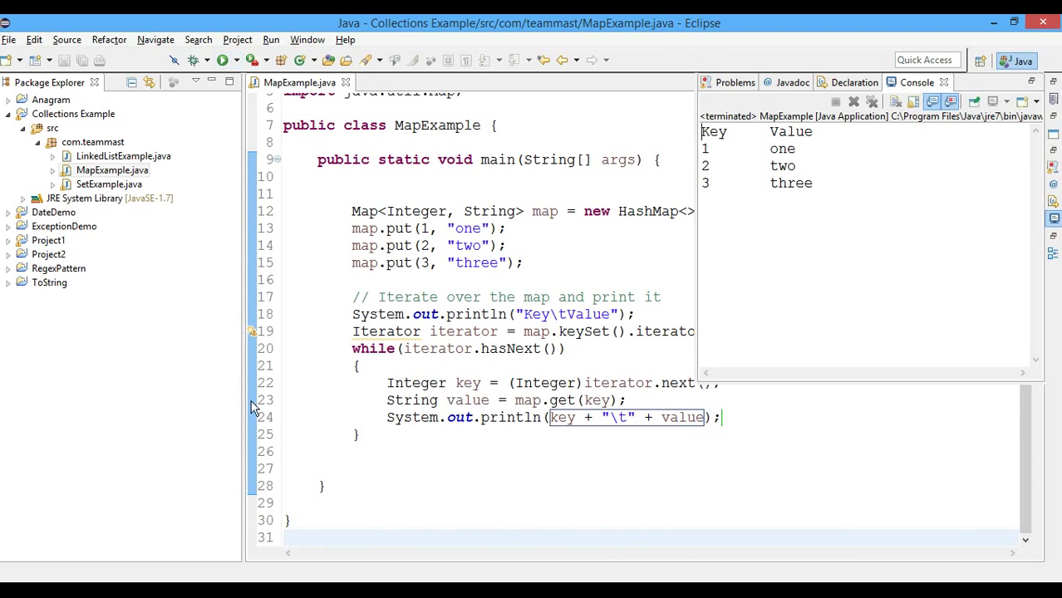
pyautogui.click(353, 469)
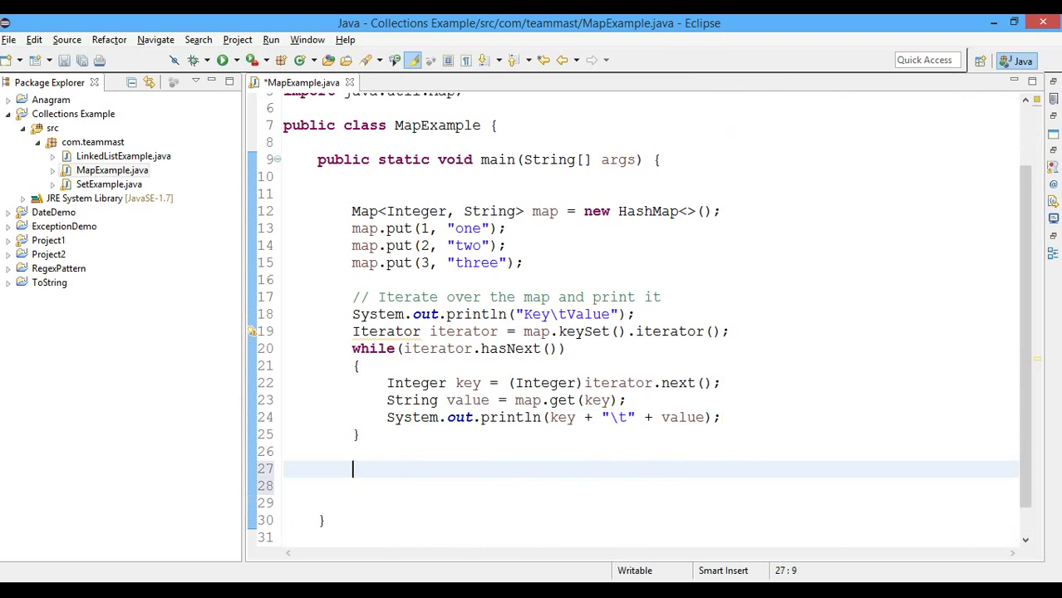
# Below the loop, add '//remove a particular element' and map.remove(2);.
pyautogui.write('//remove a particular element')
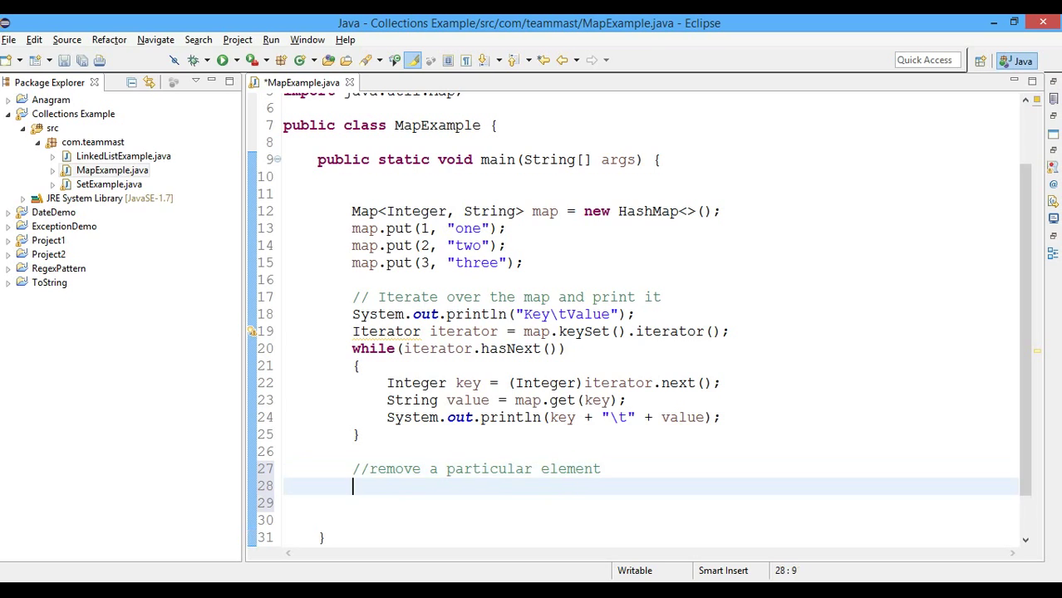
pyautogui.write('map.remove(key')
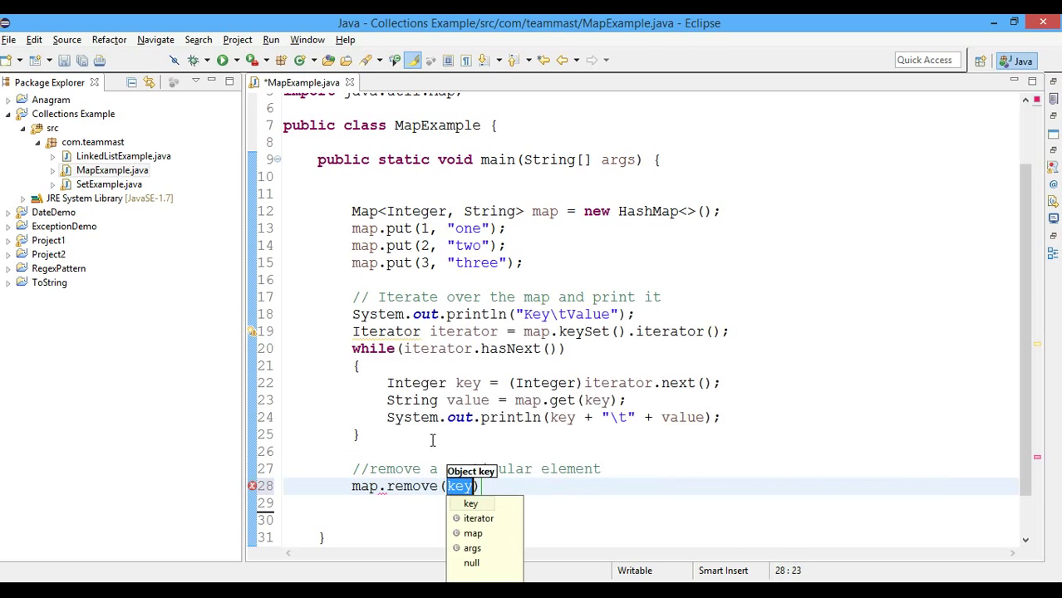
pyautogui.write('2')
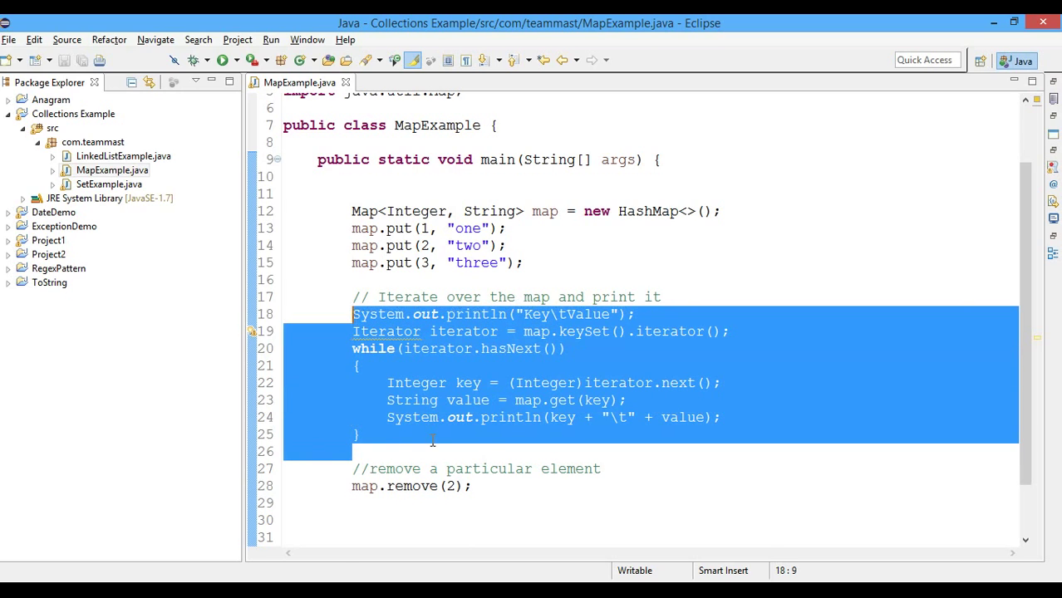
# Repeat the print loop with header "After removing value - \nKey\tValue" and save.
pyautogui.click(353, 486)
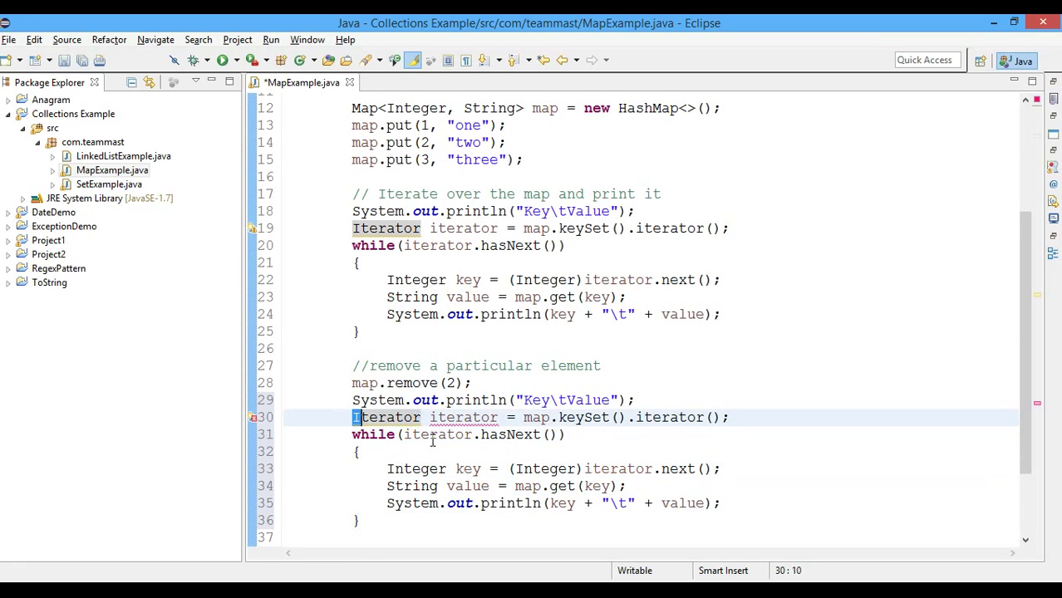
pyautogui.doubleClick(387, 417)
pyautogui.write('\\')
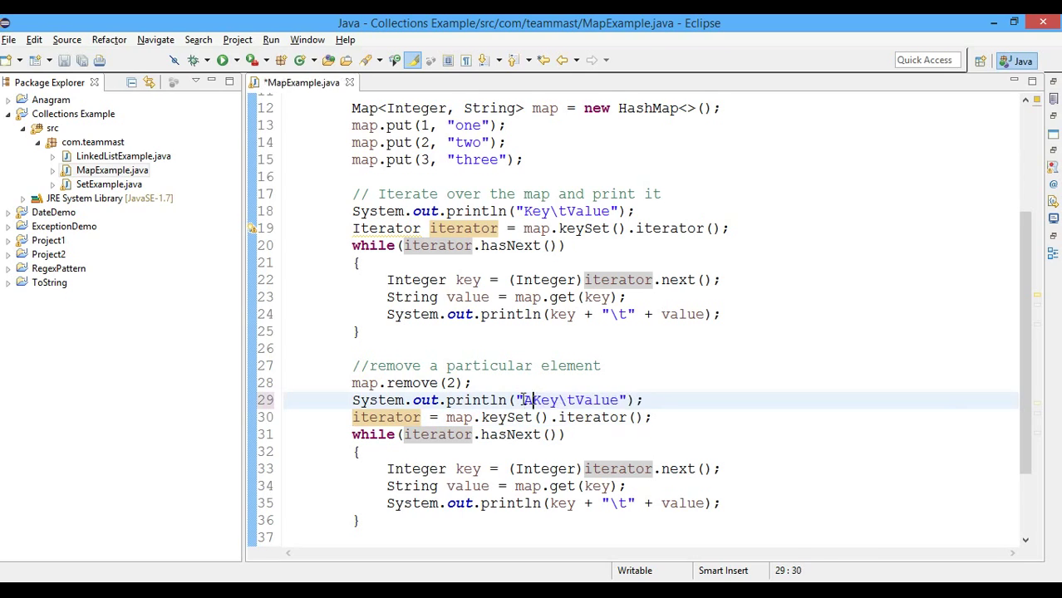
pyautogui.write('After removing')
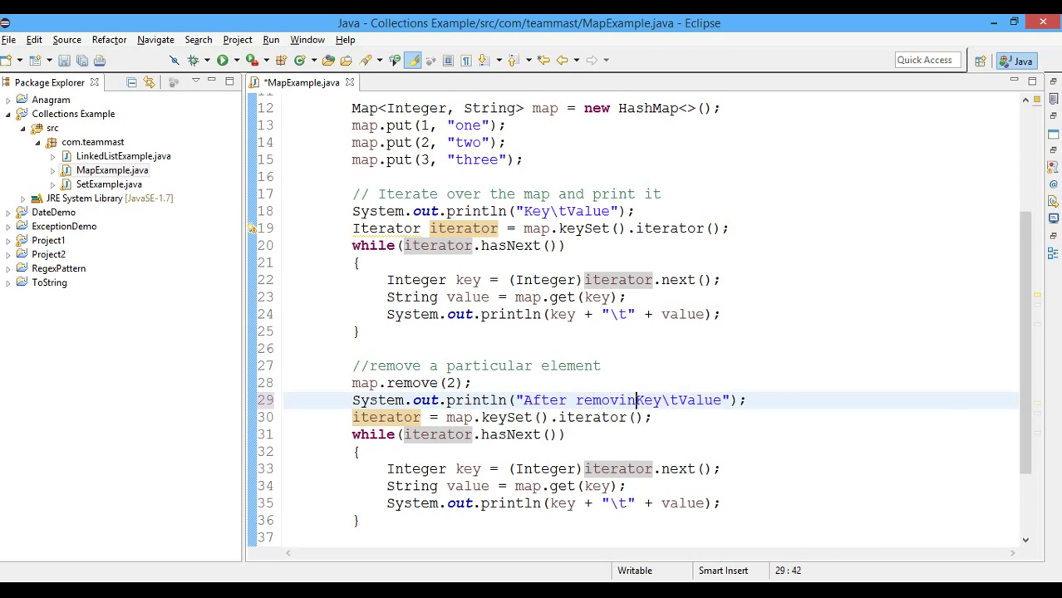
pyautogui.write('values')
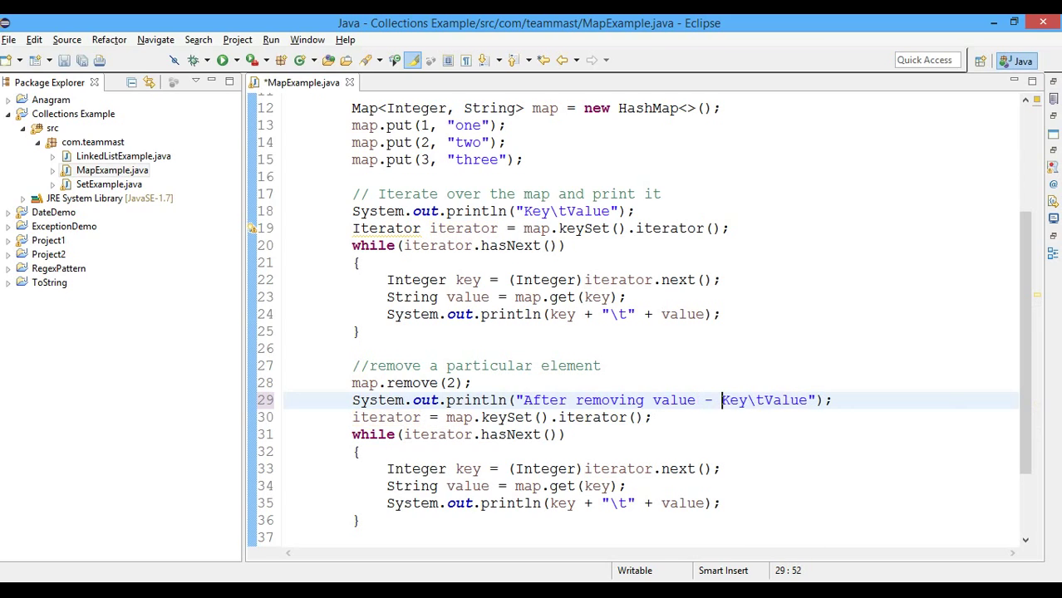
pyautogui.press('BackSpace')
pyautogui.write('\\n')
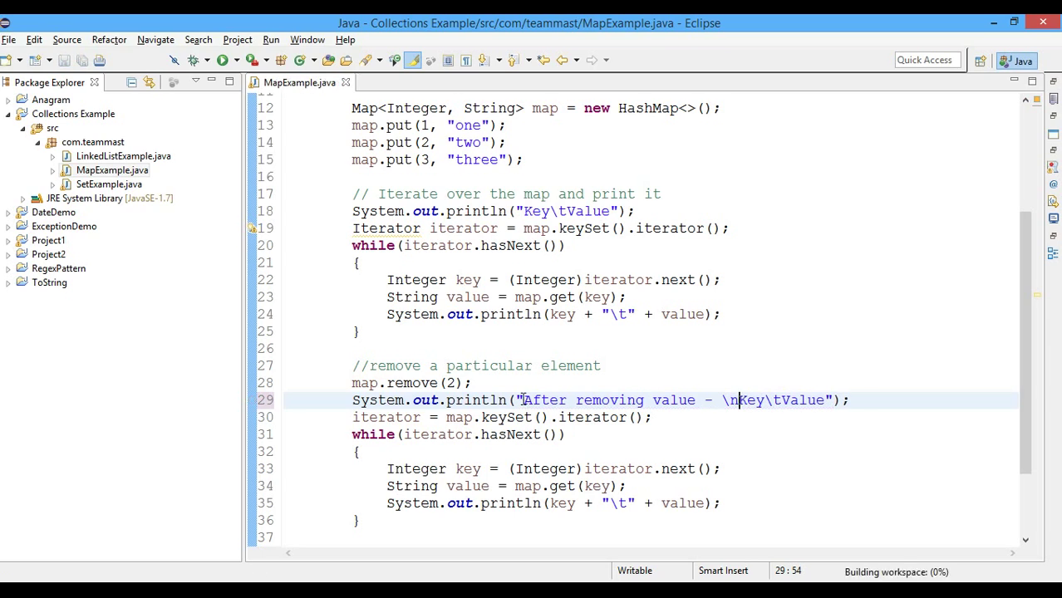
# Insert blank lines after the second while loop.
pyautogui.click(222, 60)
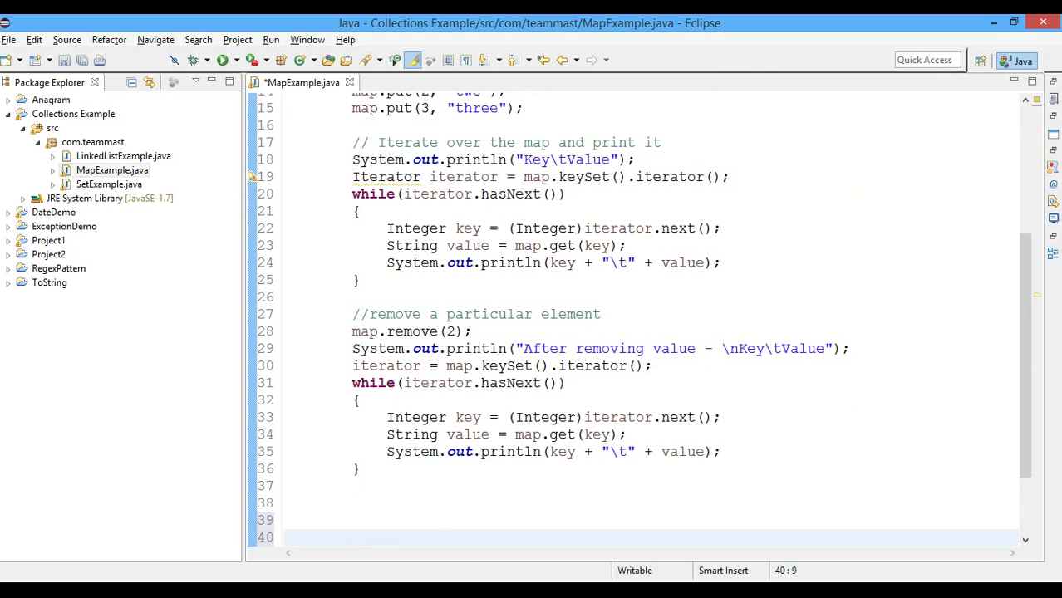
# Add the comment '// iterate over a map using for loop'.
pyautogui.write('//')
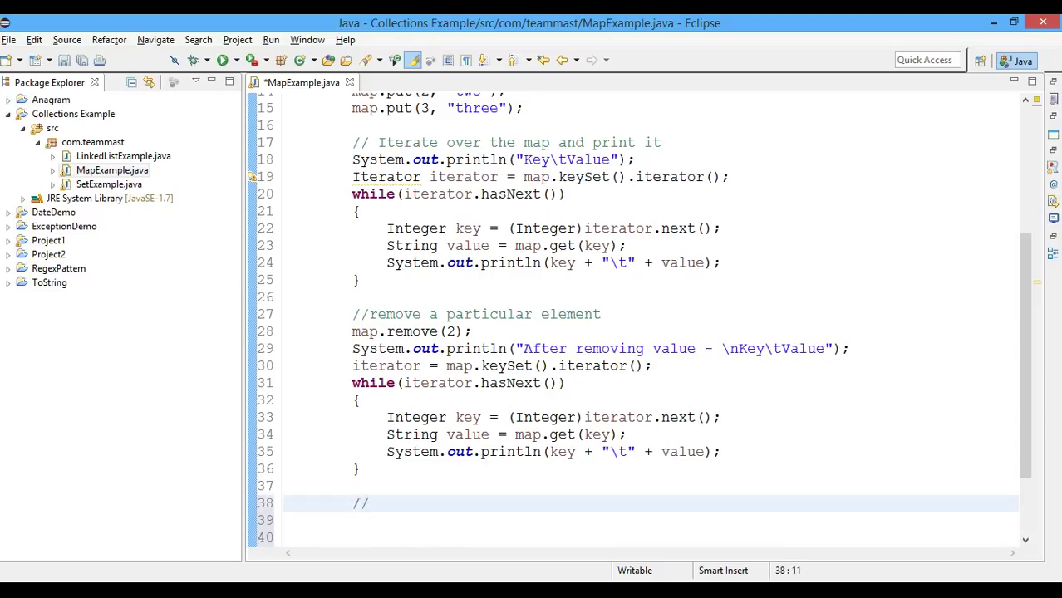
pyautogui.write('/')
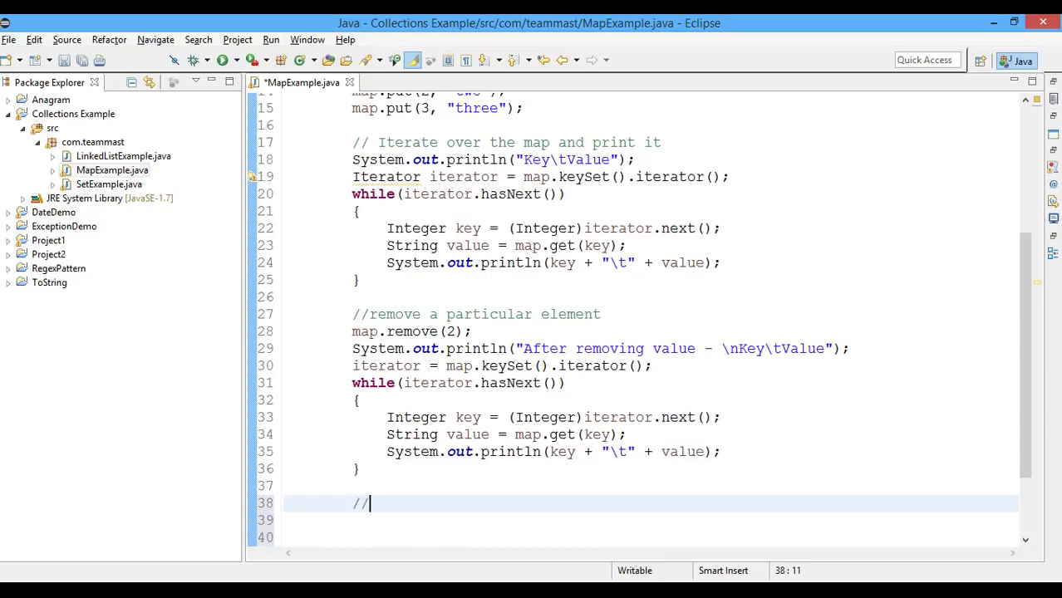
pyautogui.write('it')
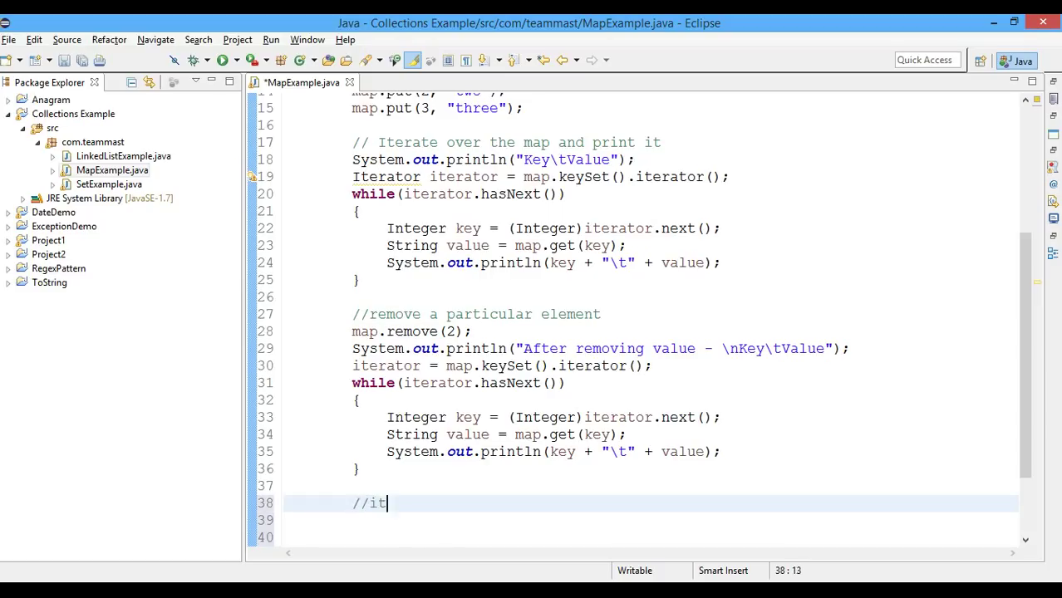
pyautogui.write('erate over')
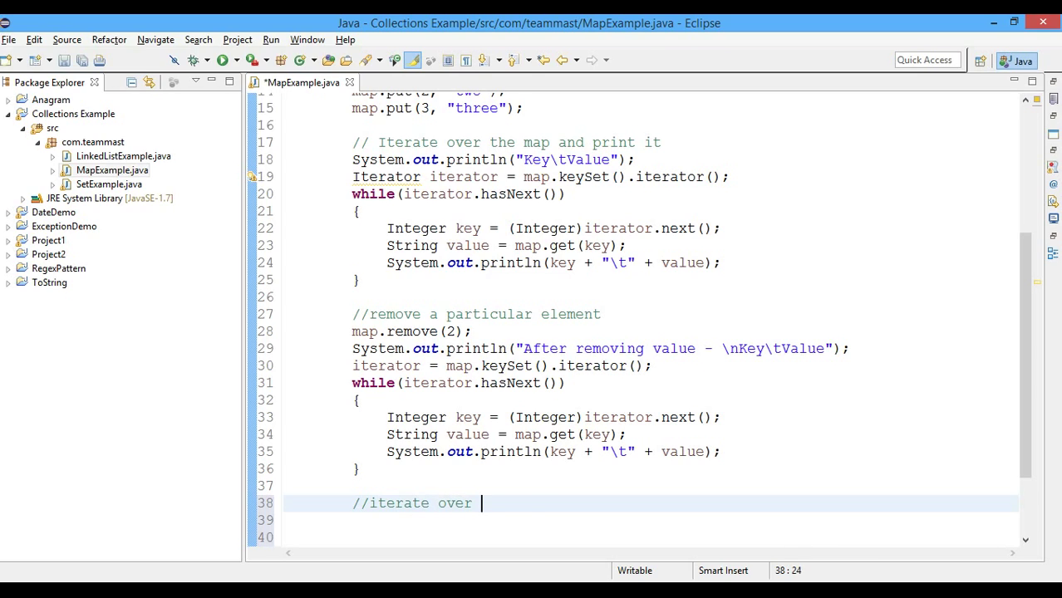
pyautogui.write('a map using f')
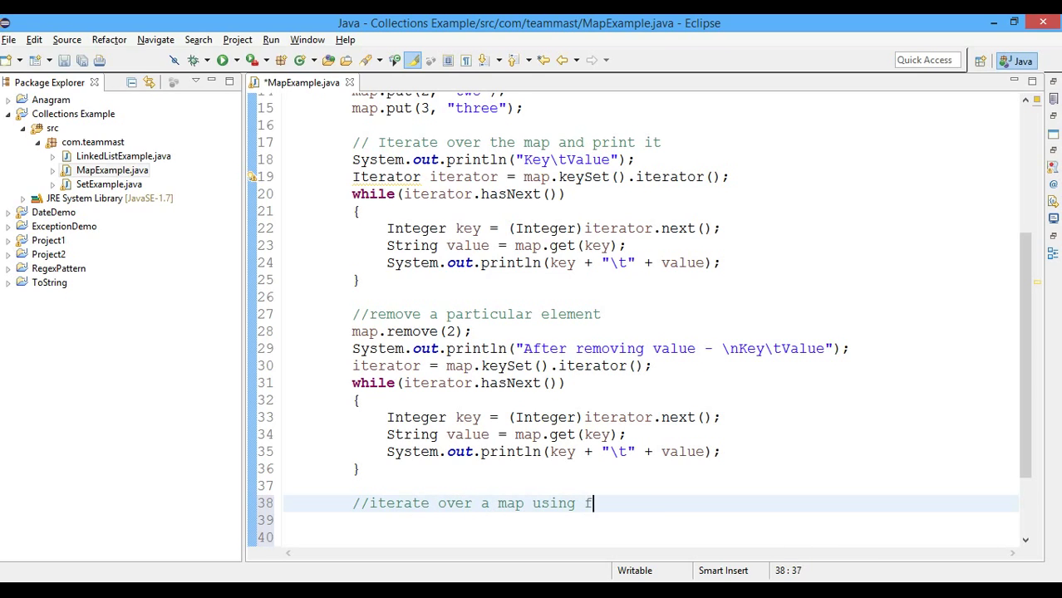
pyautogui.write('or loop')
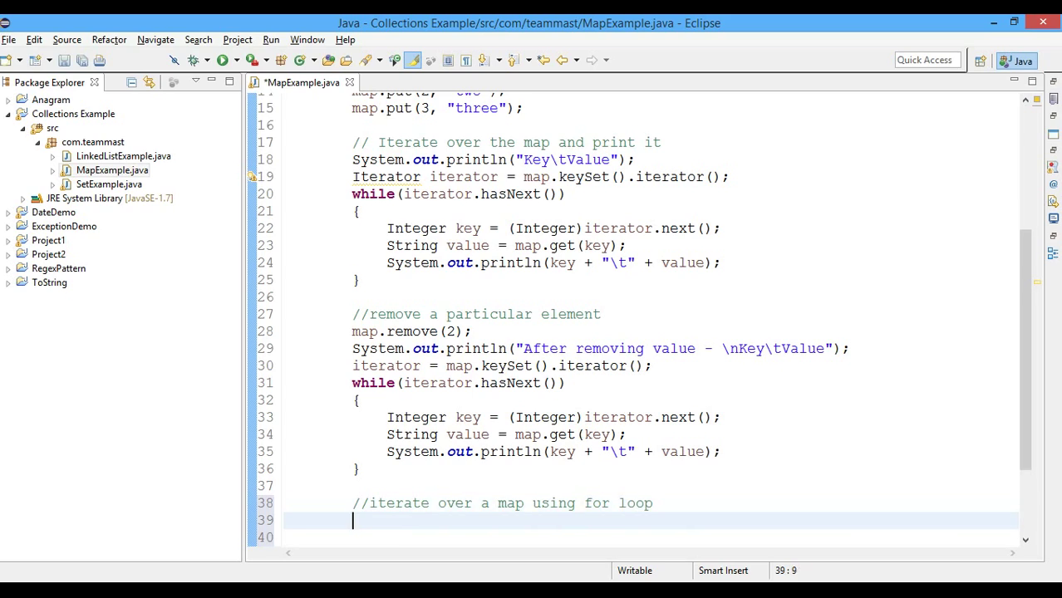
# Write for(Integer key : map.keySet()) fetching String value = map.get(key).
pyautogui.write('f')
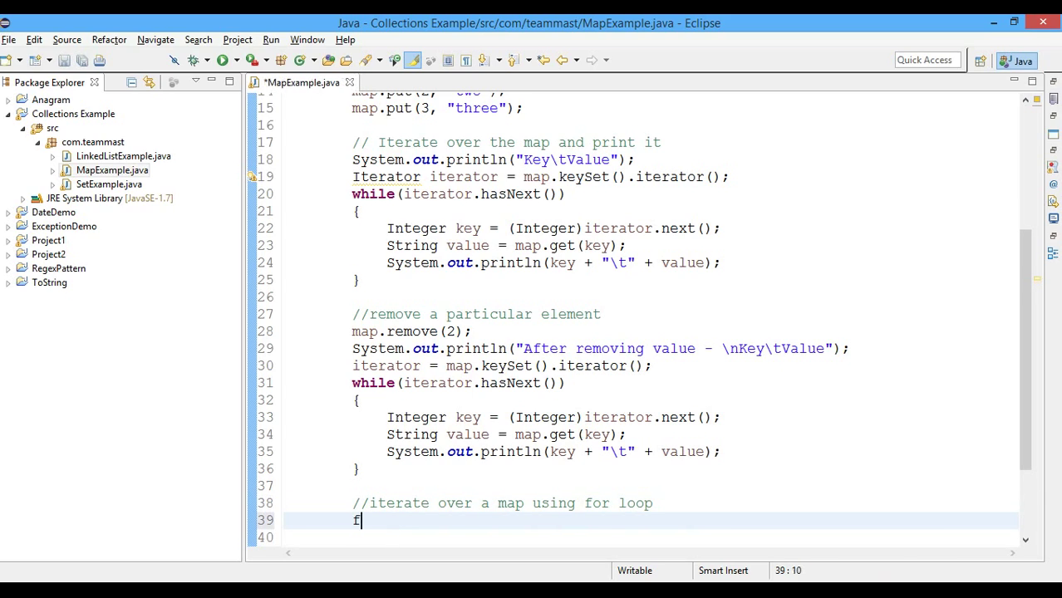
pyautogui.write('or(')
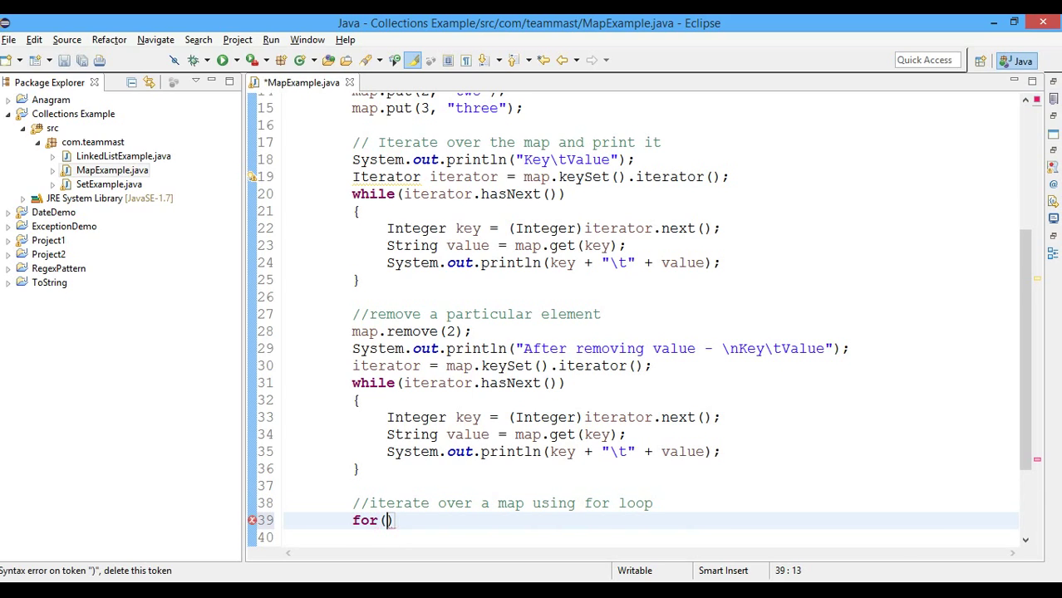
pyautogui.write('Integer')
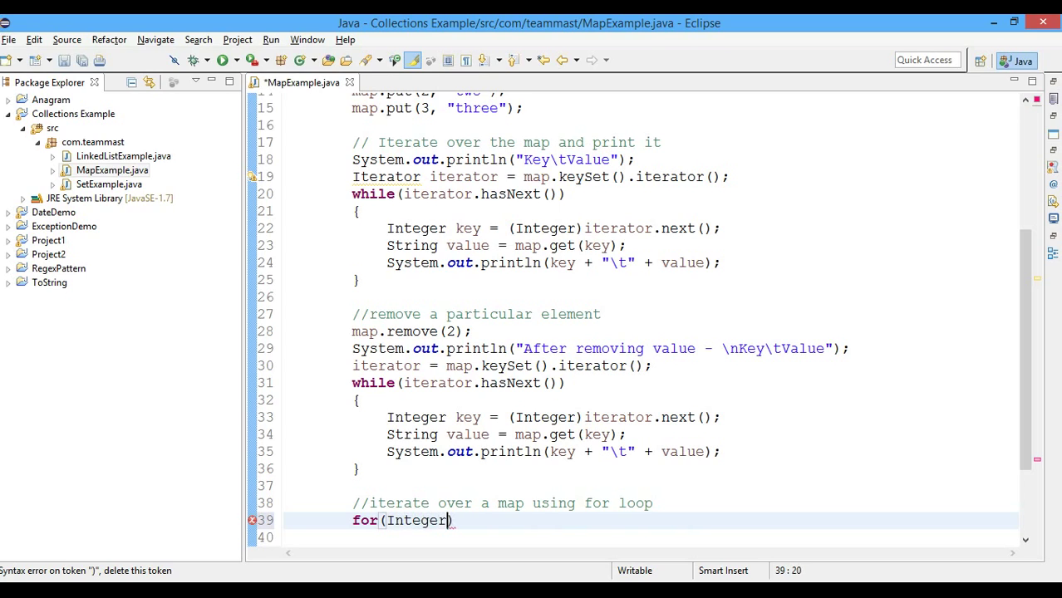
pyautogui.write('key')
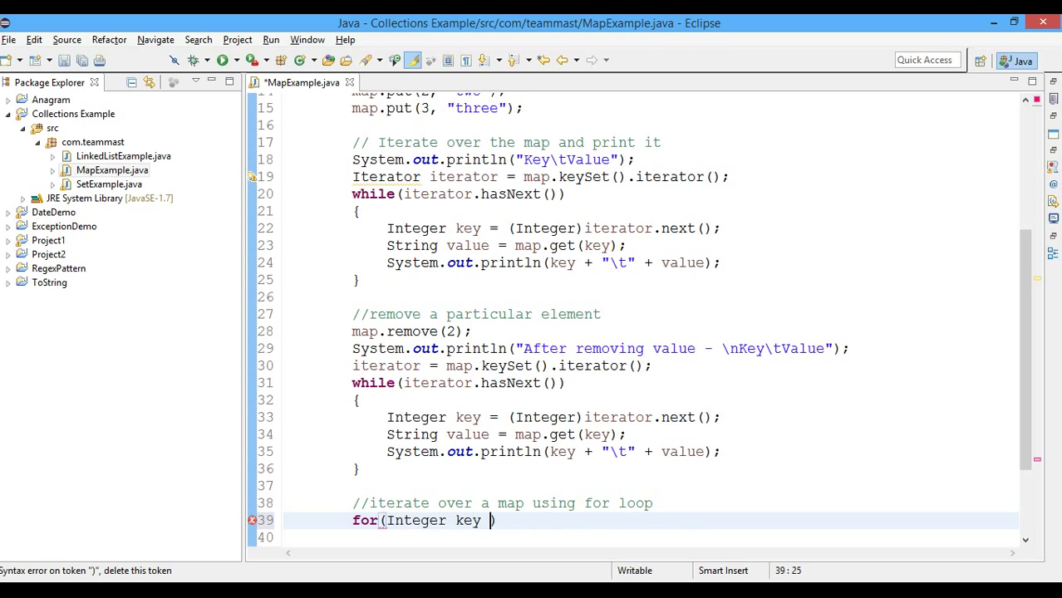
pyautogui.write(': map.keySet(')
pyautogui.click(650, 538)
pyautogui.write('{')
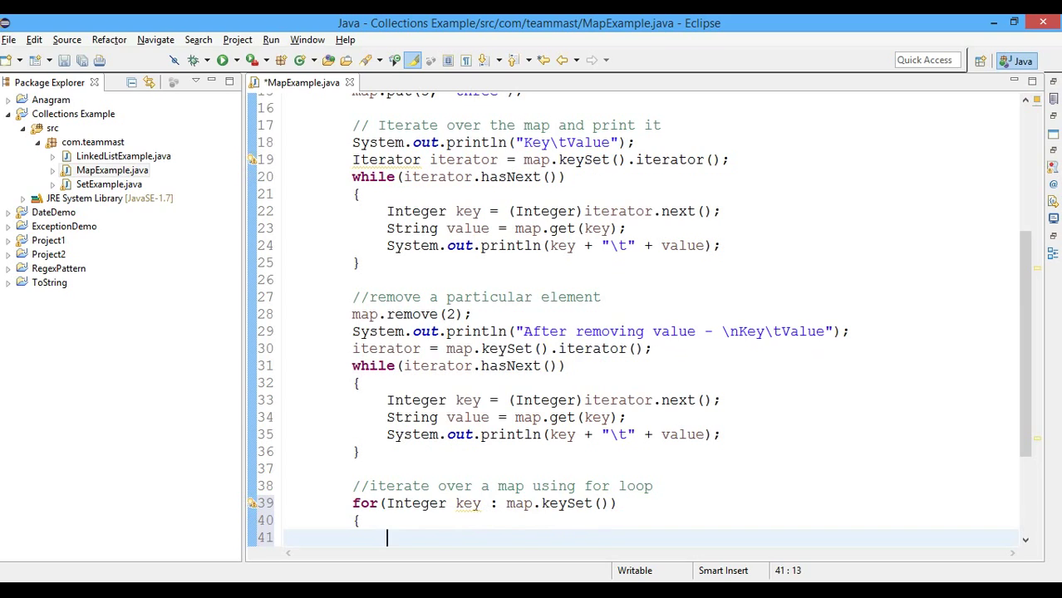
pyautogui.write('String value = map')
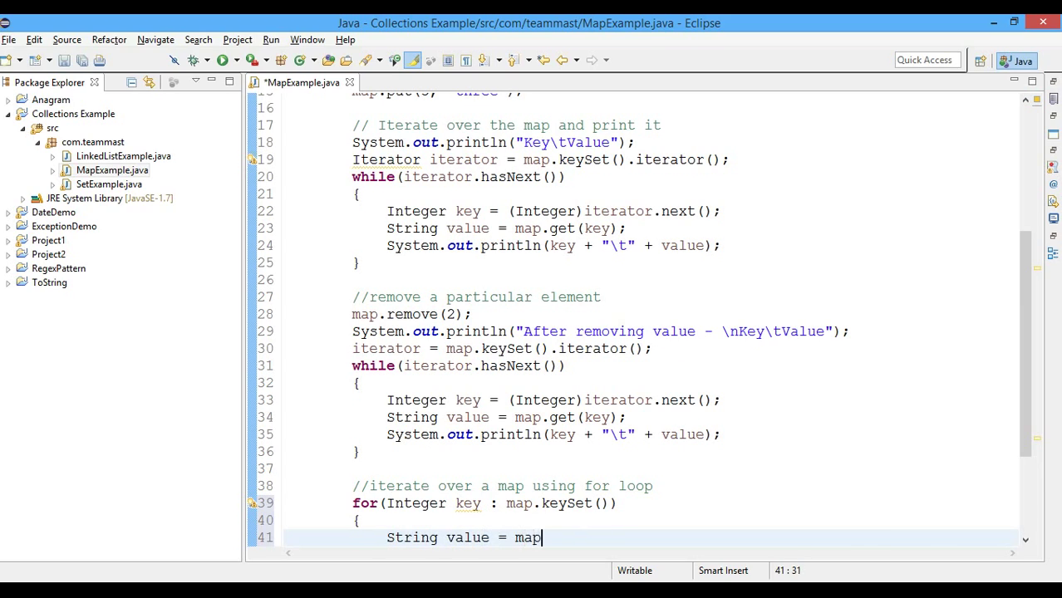
pyautogui.write('.get(key);')
pyautogui.write('S')
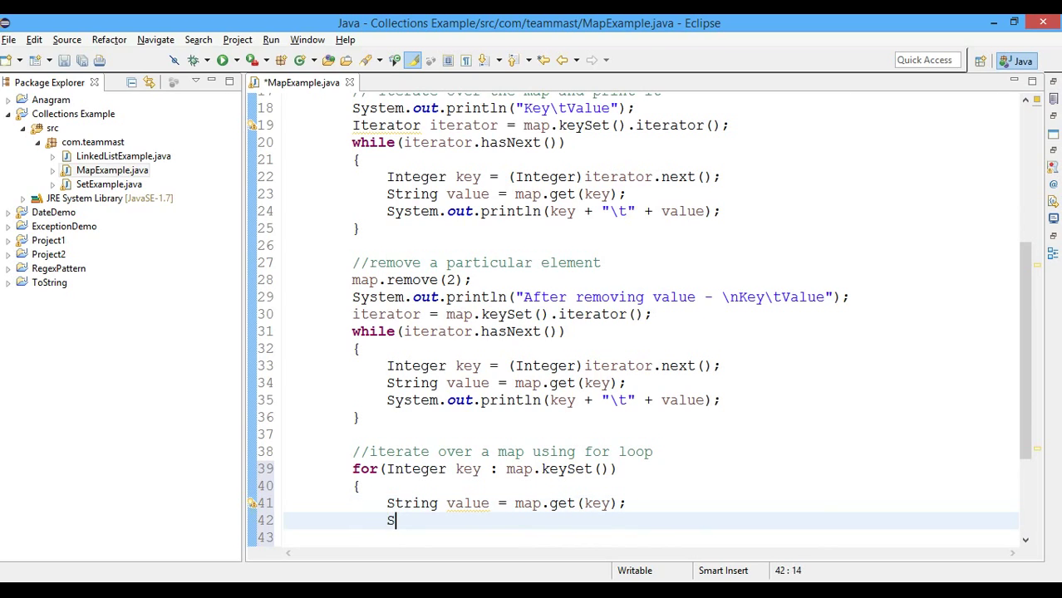
# Print each key and value with System.out.println(key + "\t" + value).
pyautogui.write('ystem.out.println();')
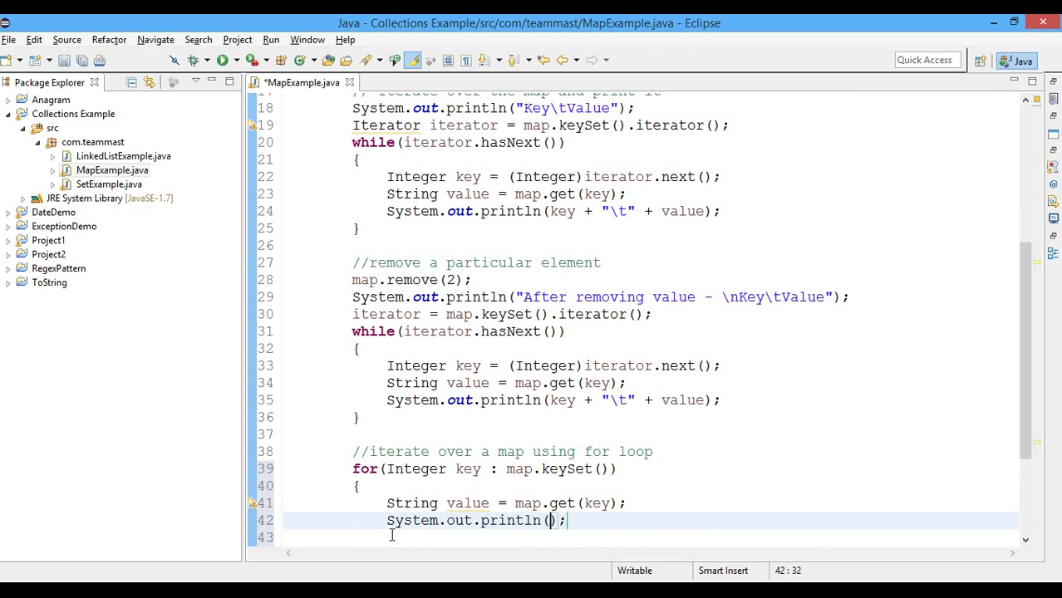
pyautogui.write('key +')
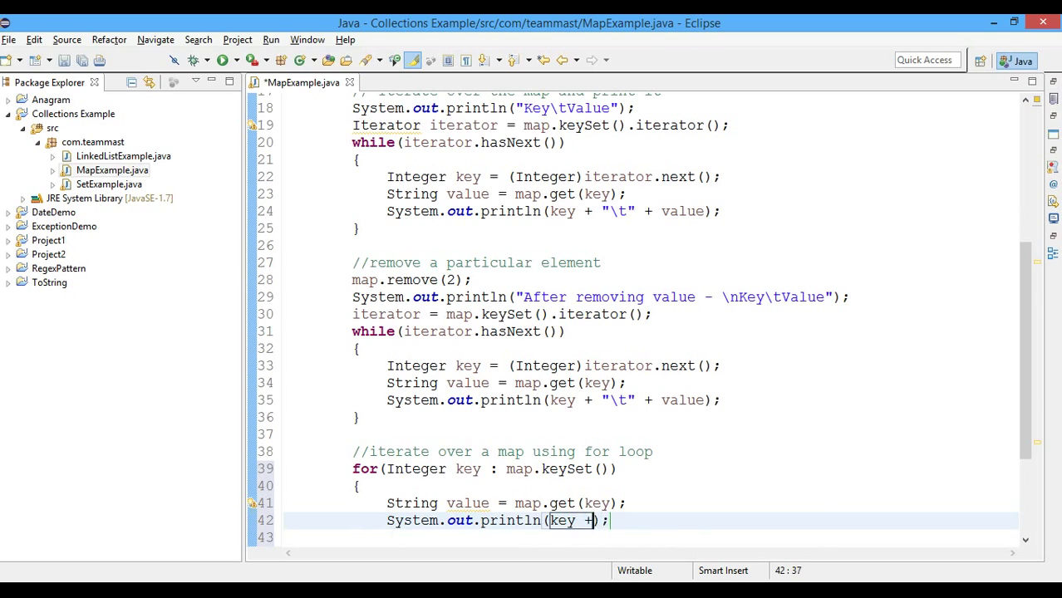
pyautogui.write('"\\y"')
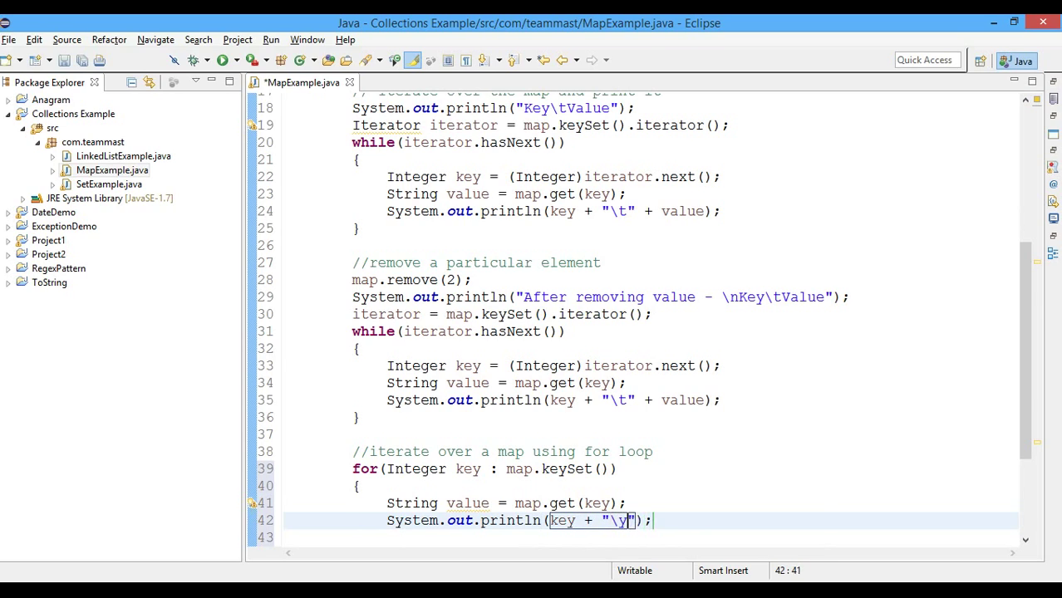
pyautogui.write('\\t" +')
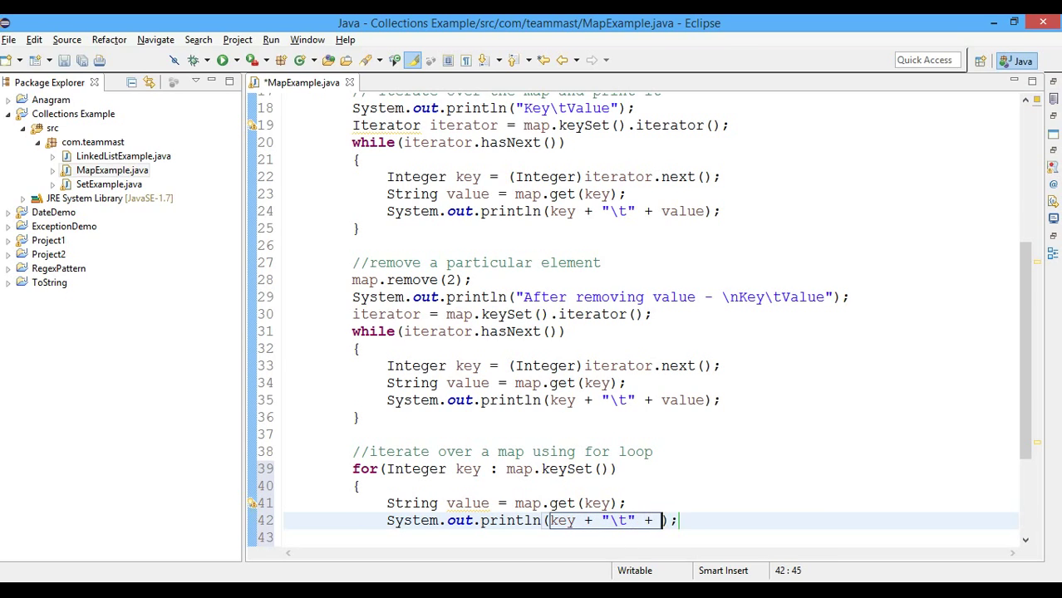
pyautogui.write('valur')
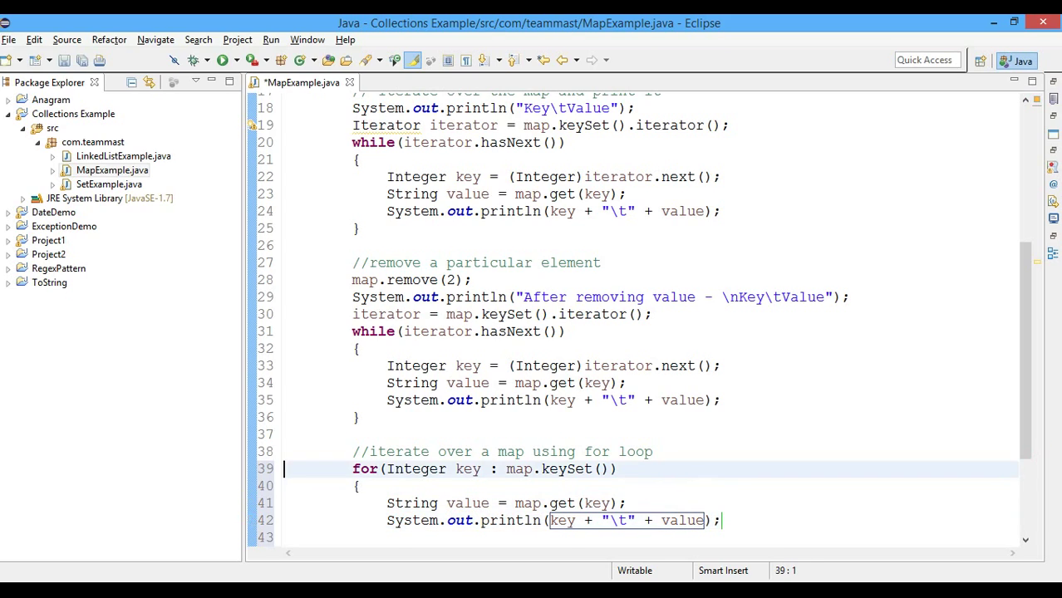
# Add a "For loop \nKey\tValue" print before the for loop and run MapExample.
pyautogui.write('Sysout')
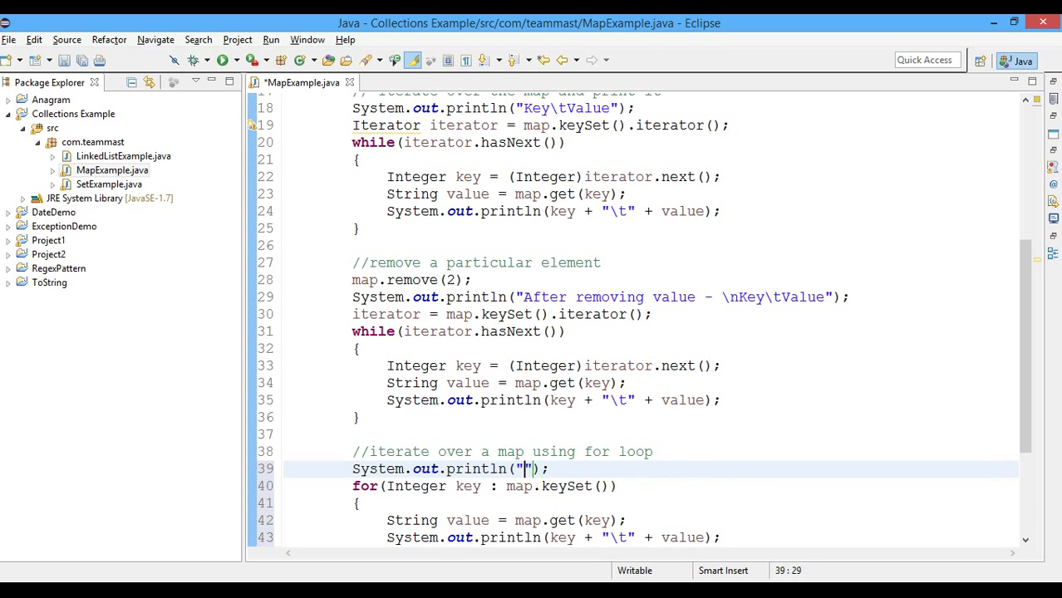
pyautogui.write('For lo')
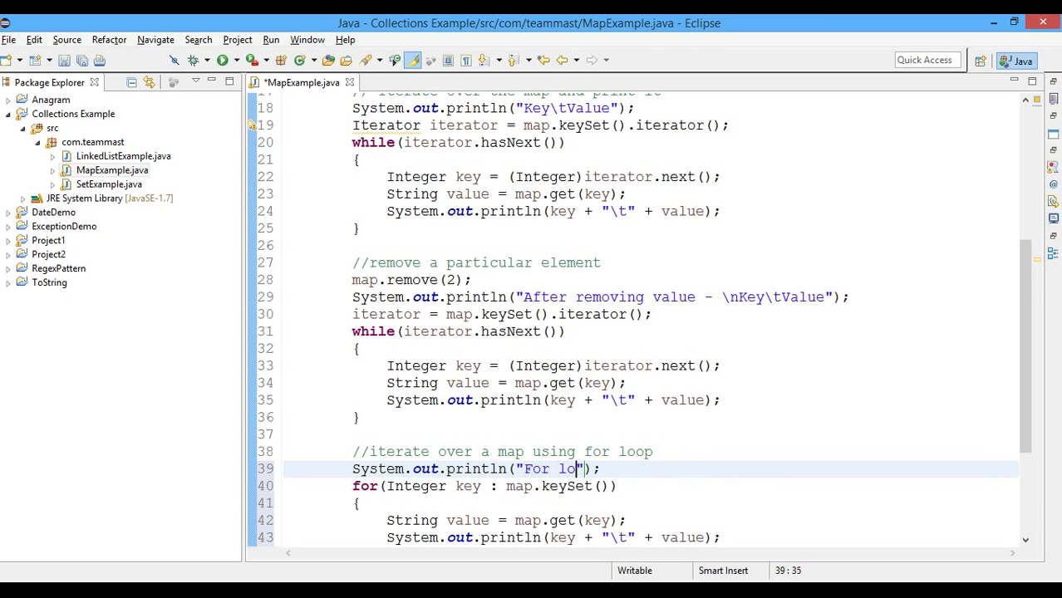
pyautogui.write('\\n')
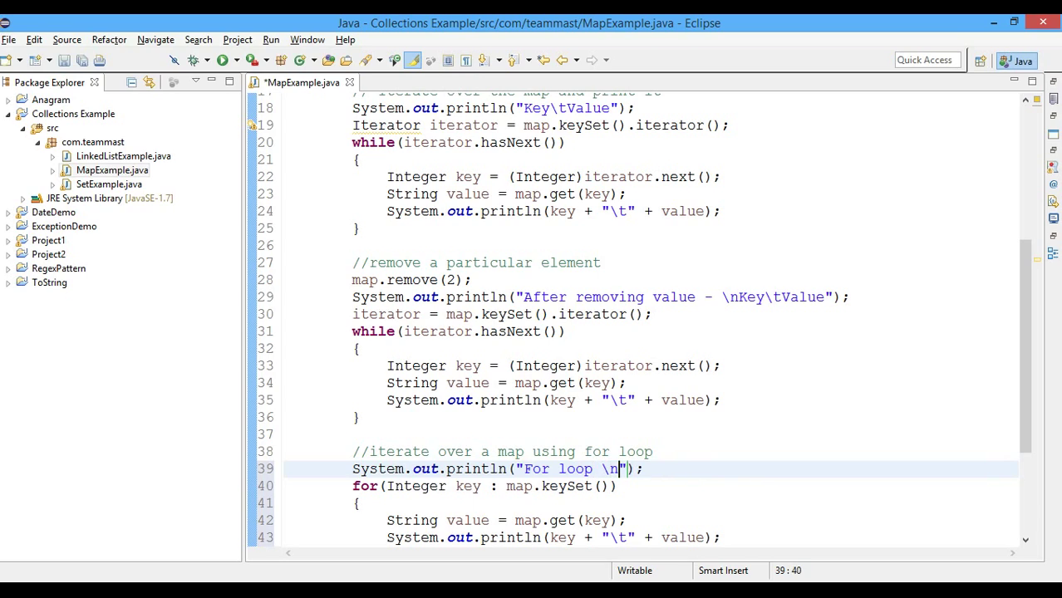
pyautogui.write('Key\\tV')
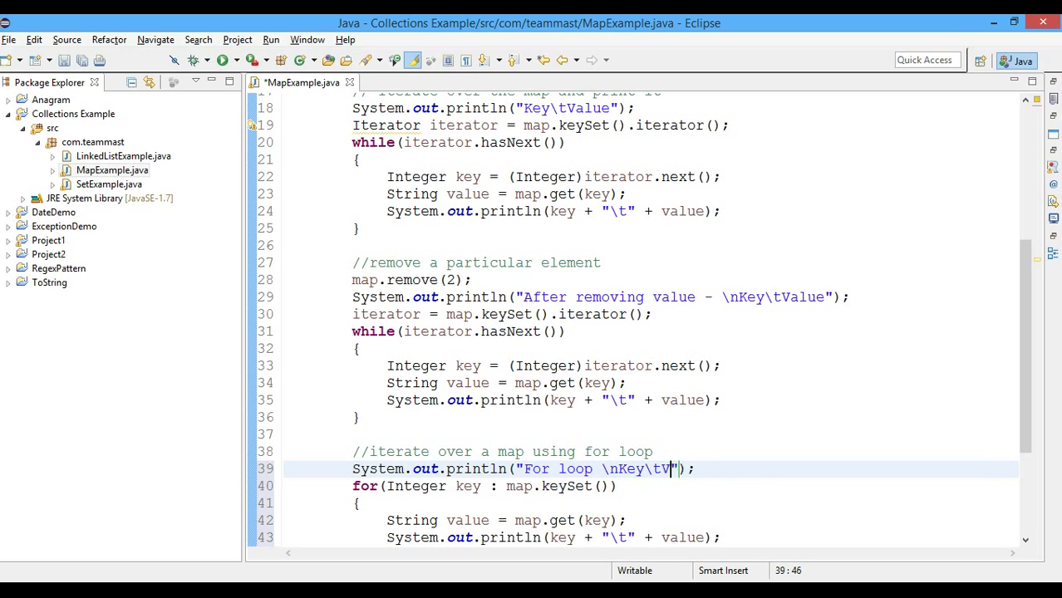
pyautogui.write('alue')
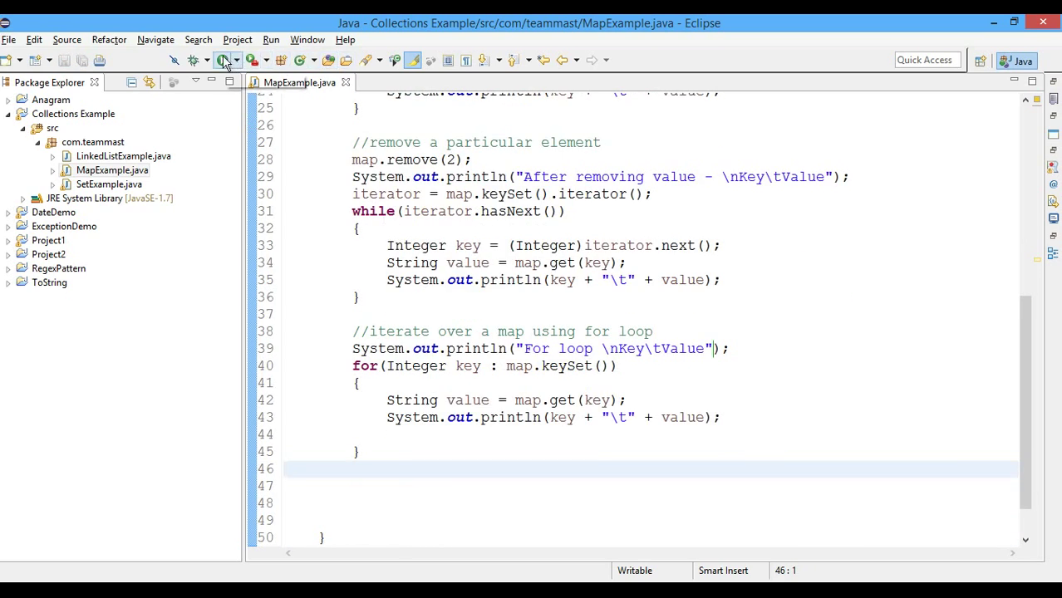
pyautogui.click(255, 59)
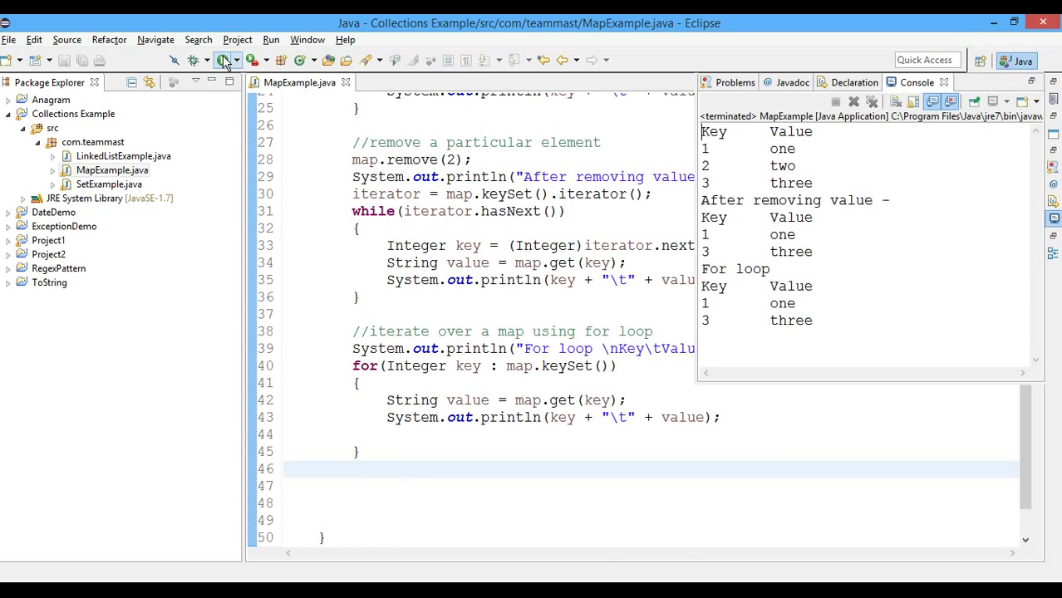